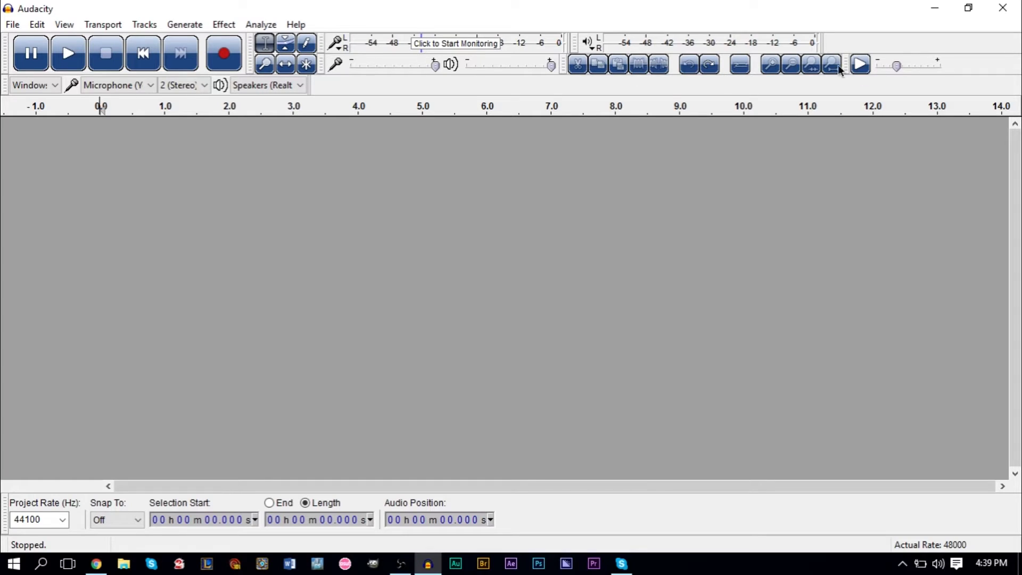
pyautogui.moveTo(68, 53)
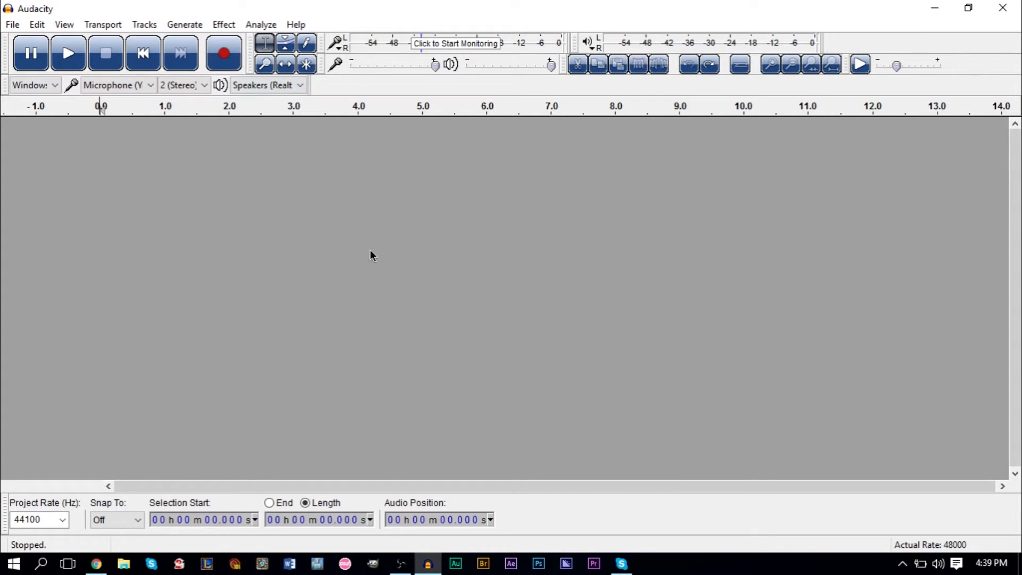
pyautogui.moveTo(174, 159)
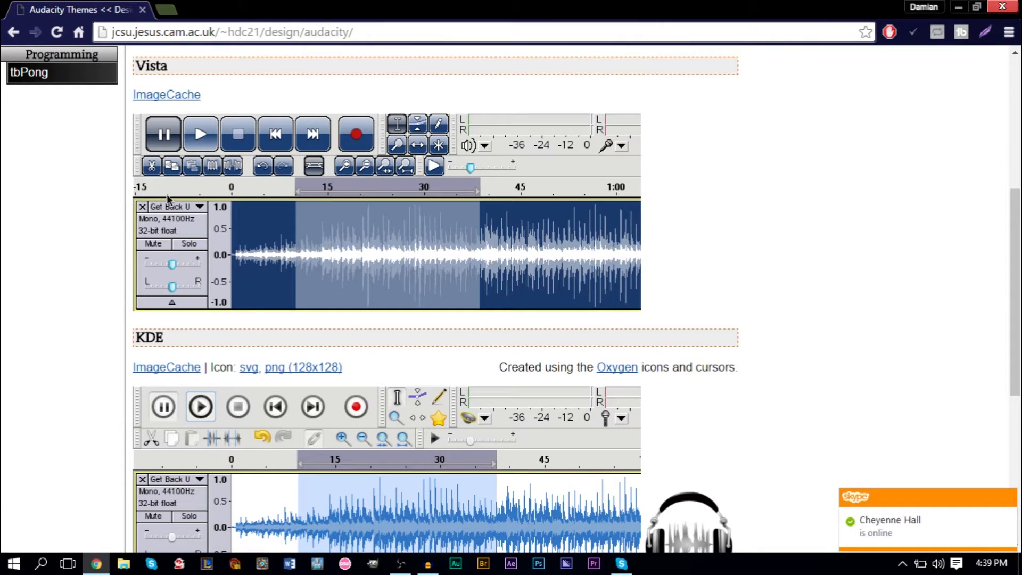
# Scroll past the Vista and KDE previews and open audacity01.png, the dark redesign mockup, in a new tab.
pyautogui.scroll(-3)
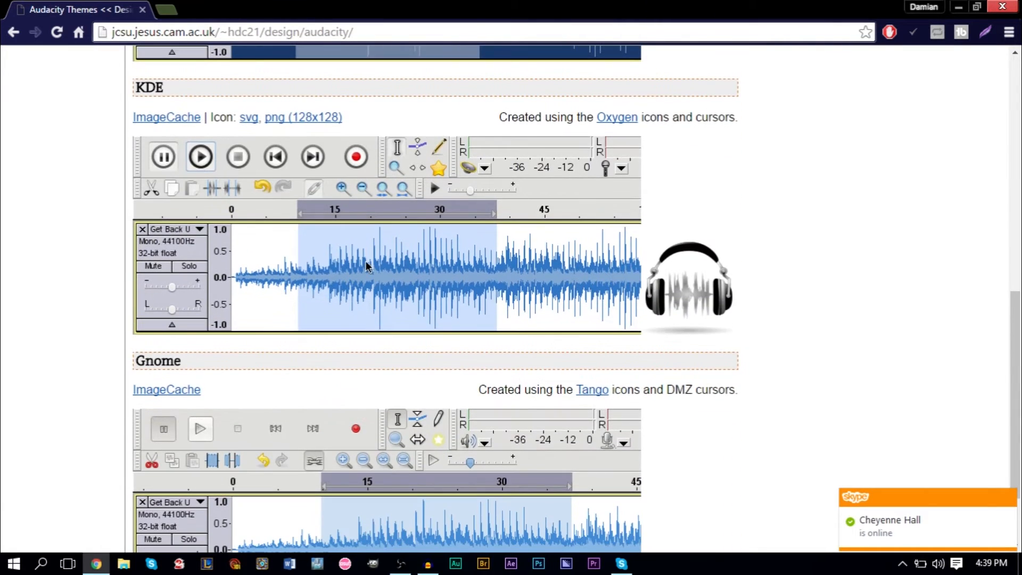
pyautogui.scroll(-3)
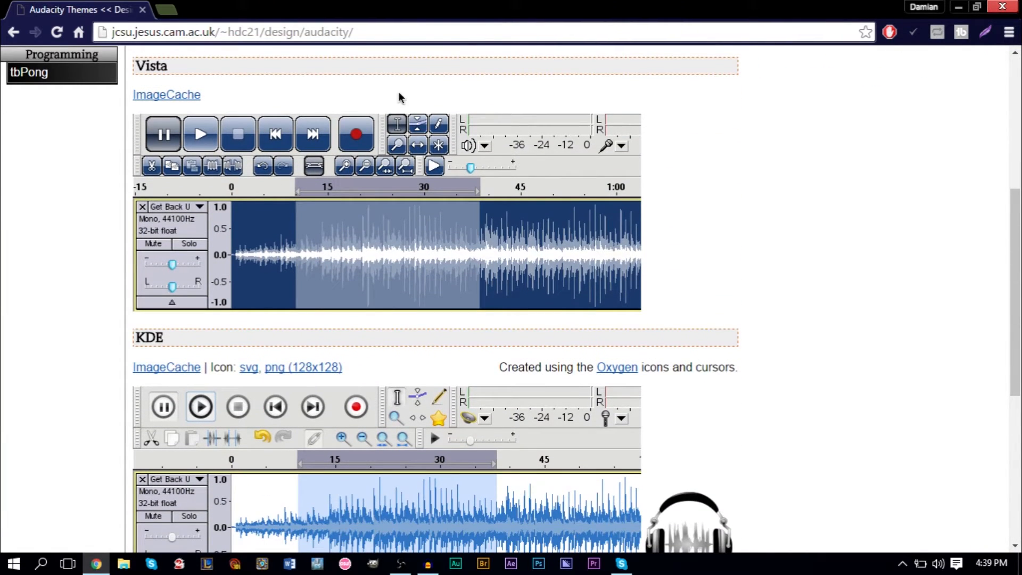
pyautogui.scroll(-3)
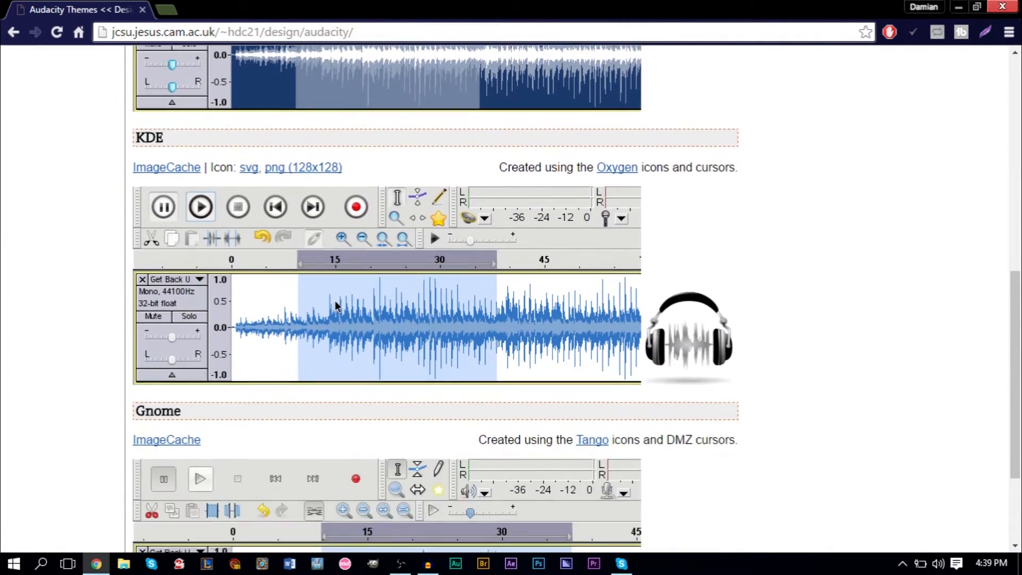
pyautogui.scroll(-3)
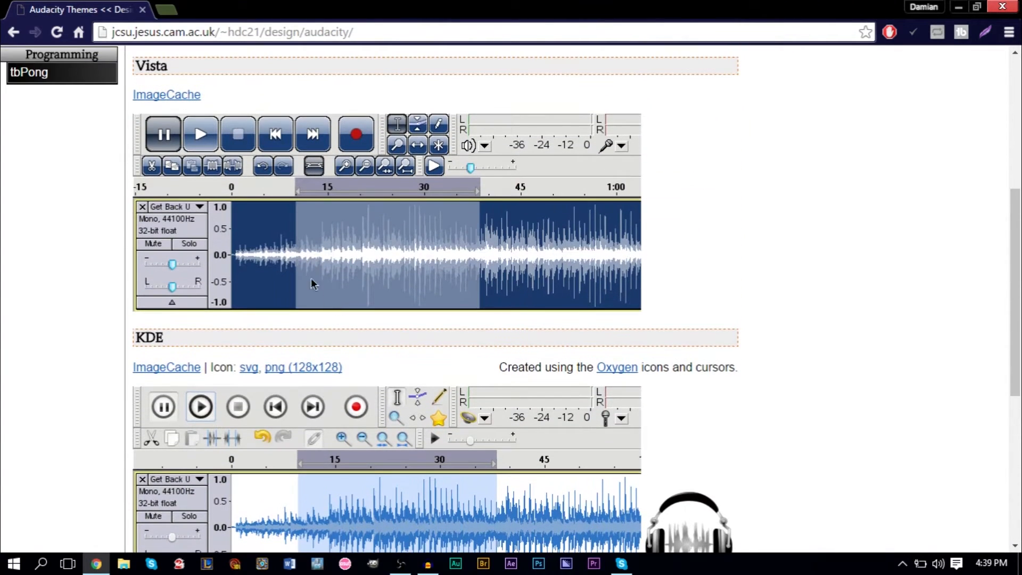
pyautogui.scroll(-3)
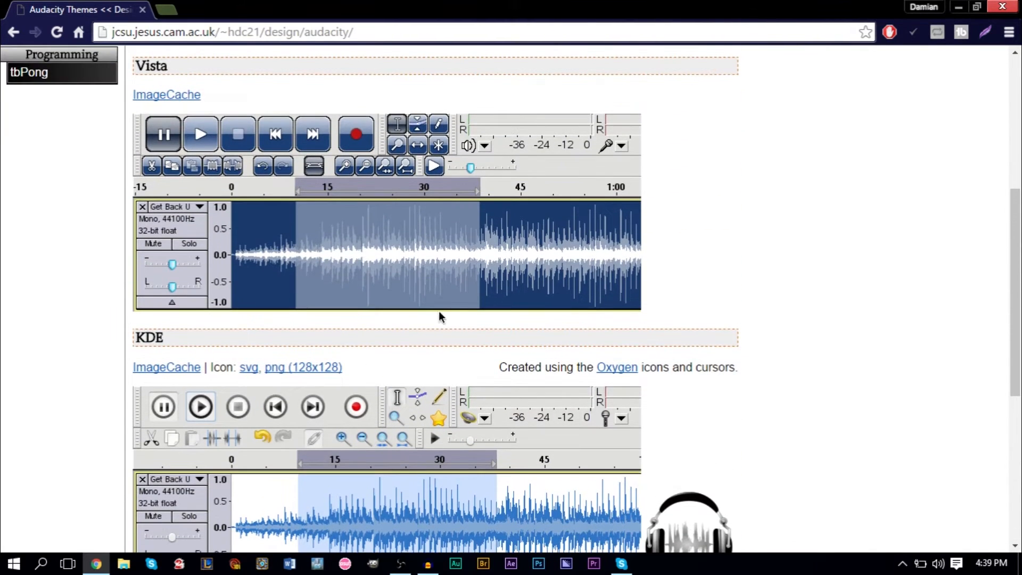
pyautogui.moveTo(427, 222)
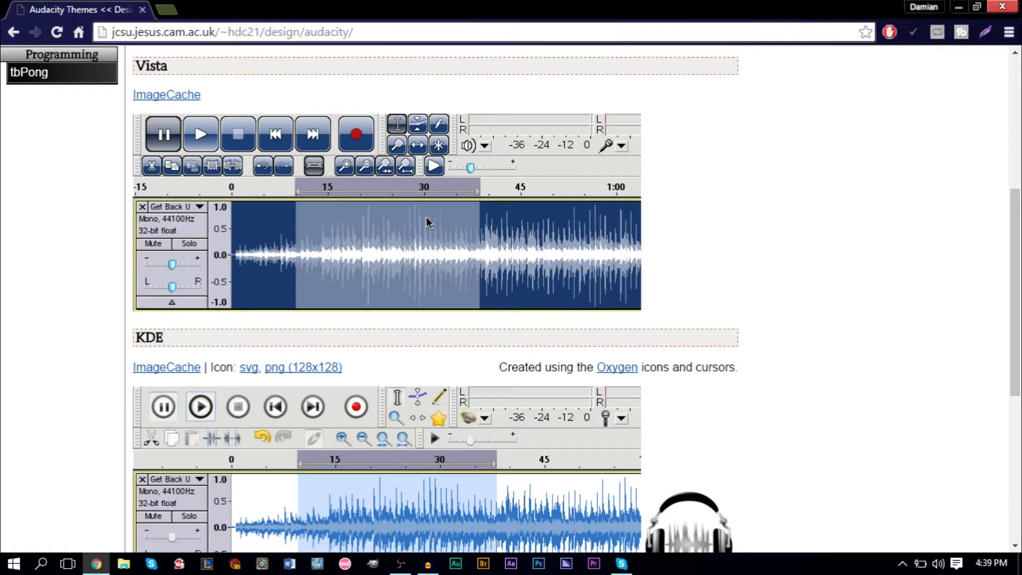
pyautogui.click(218, 10)
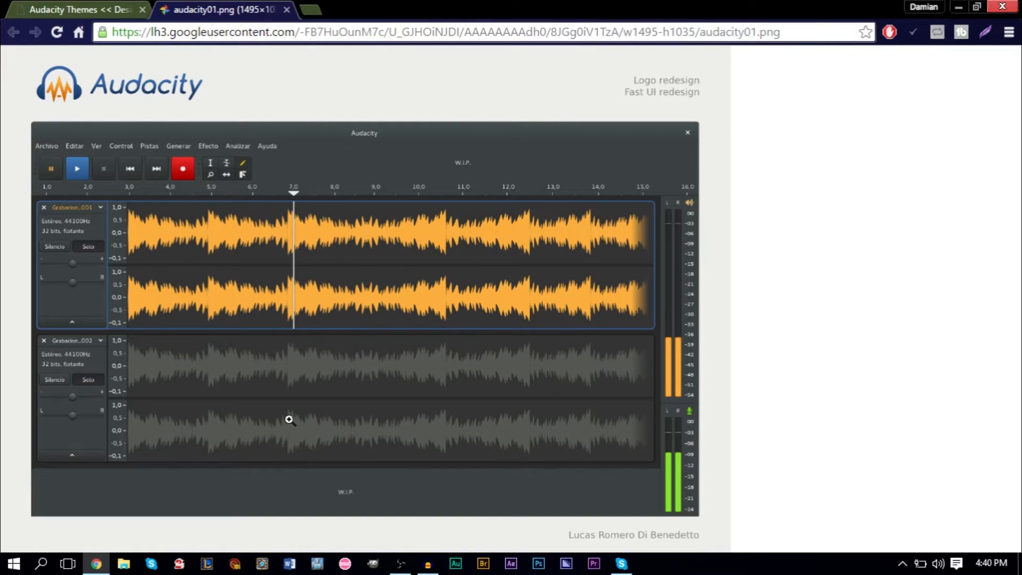
pyautogui.moveTo(28, 333)
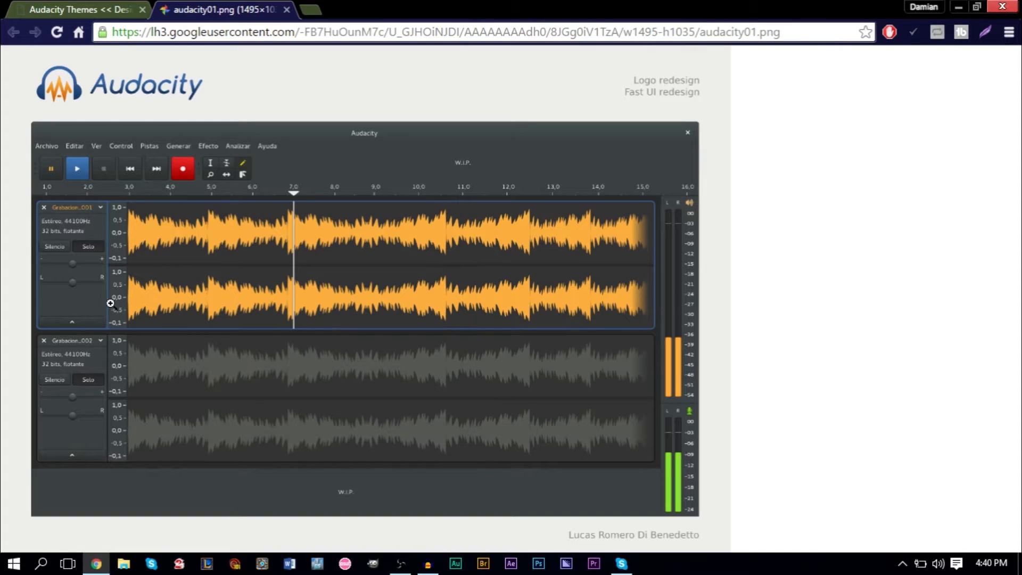
pyautogui.moveTo(368, 352)
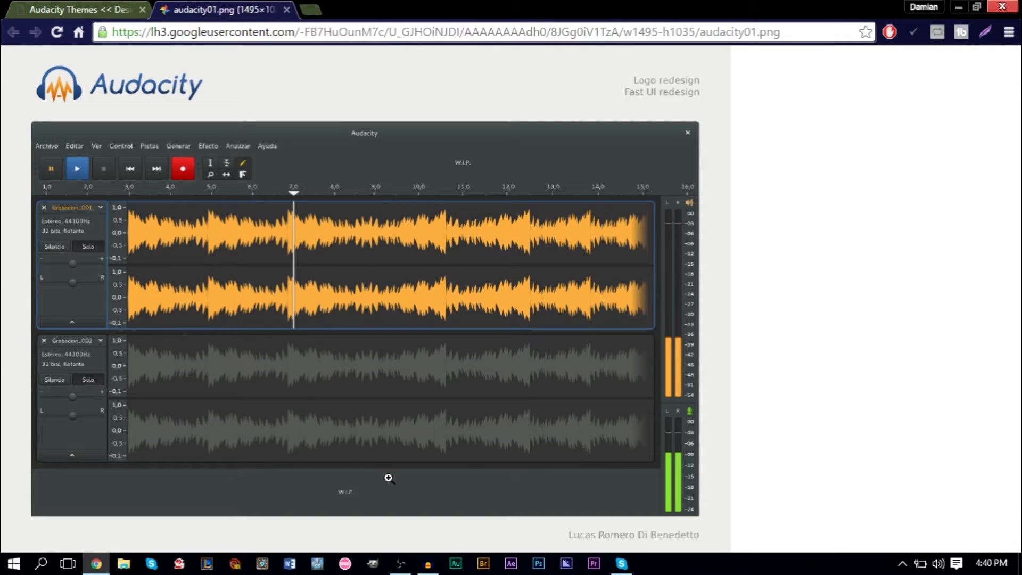
pyautogui.moveTo(375, 468)
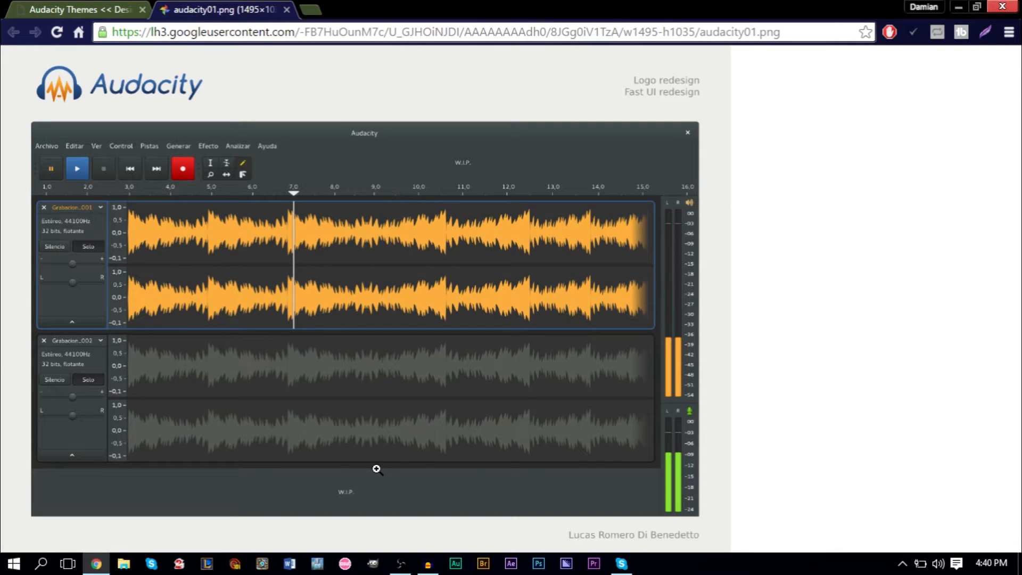
pyautogui.moveTo(350, 449)
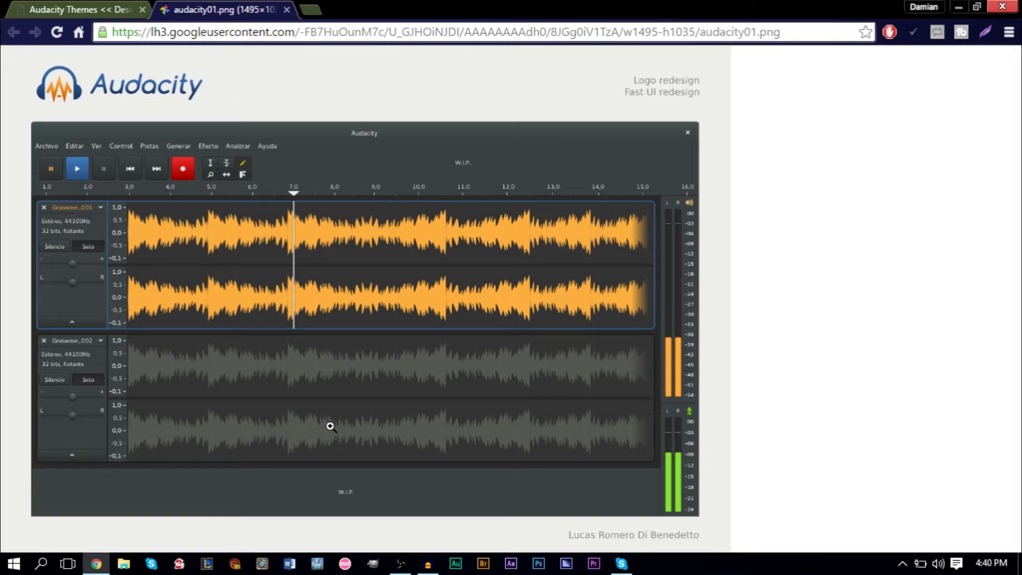
pyautogui.moveTo(307, 425)
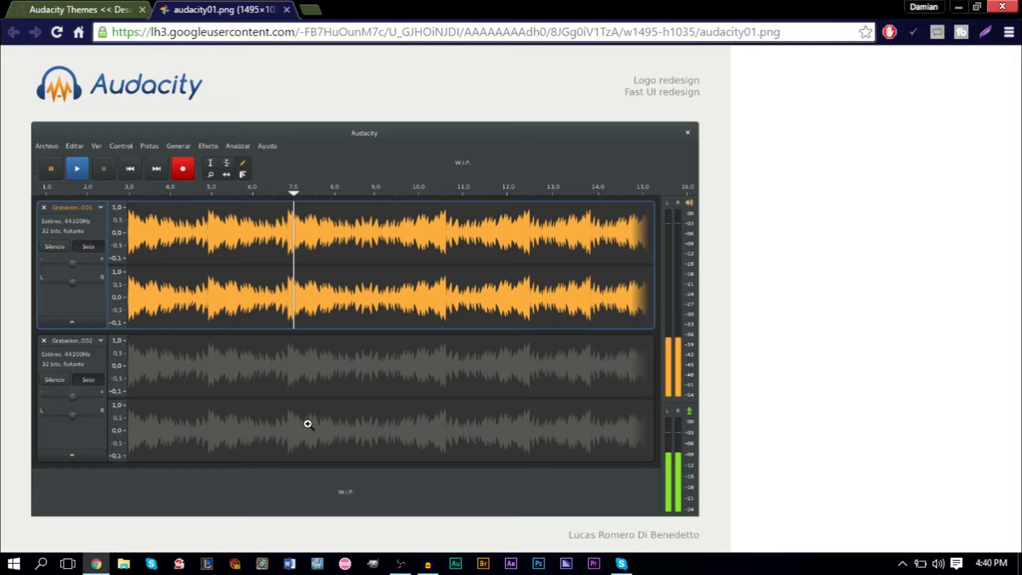
pyautogui.click(74, 10)
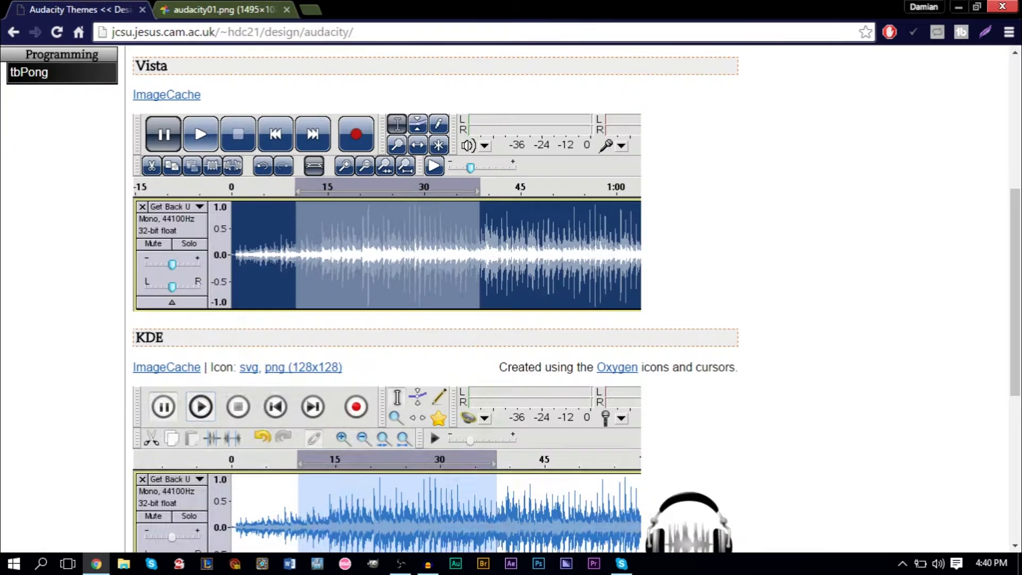
pyautogui.scroll(-3)
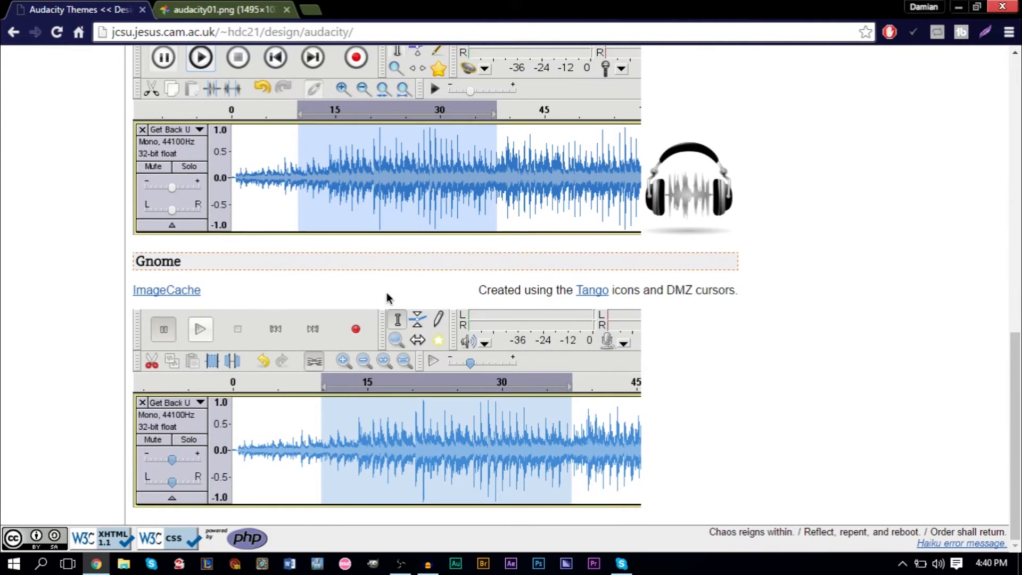
pyautogui.scroll(-3)
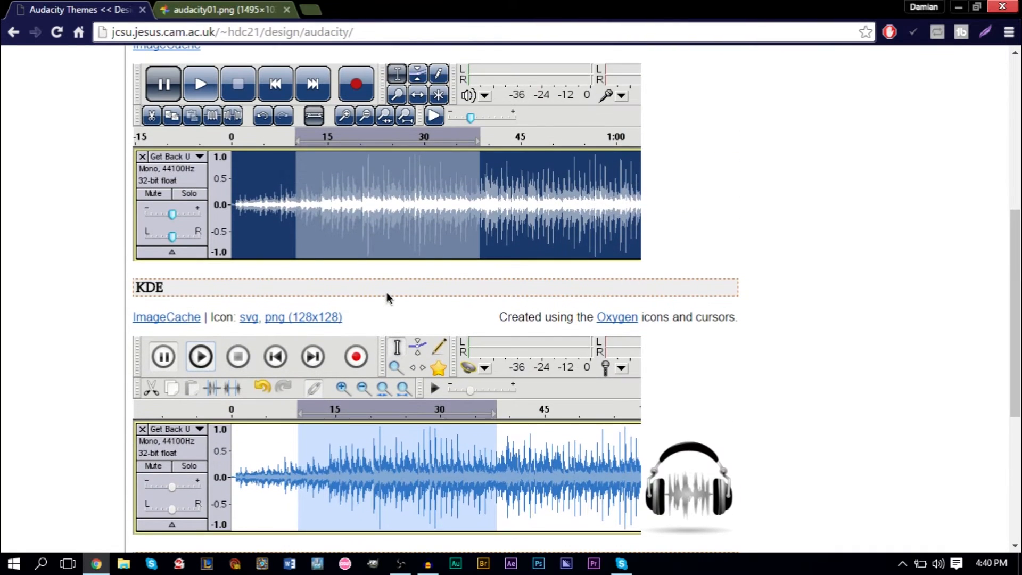
pyautogui.click(221, 10)
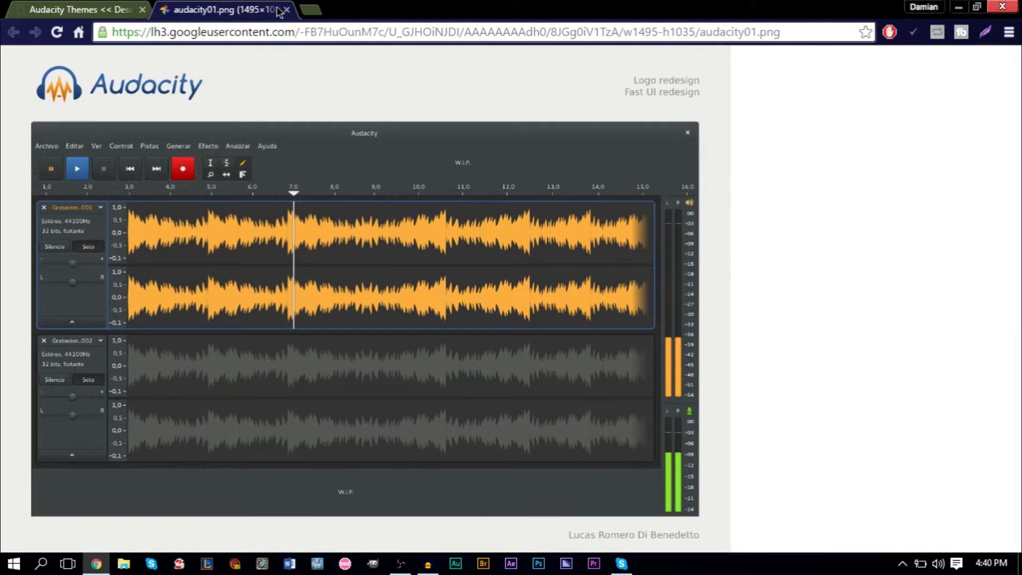
pyautogui.moveTo(413, 376)
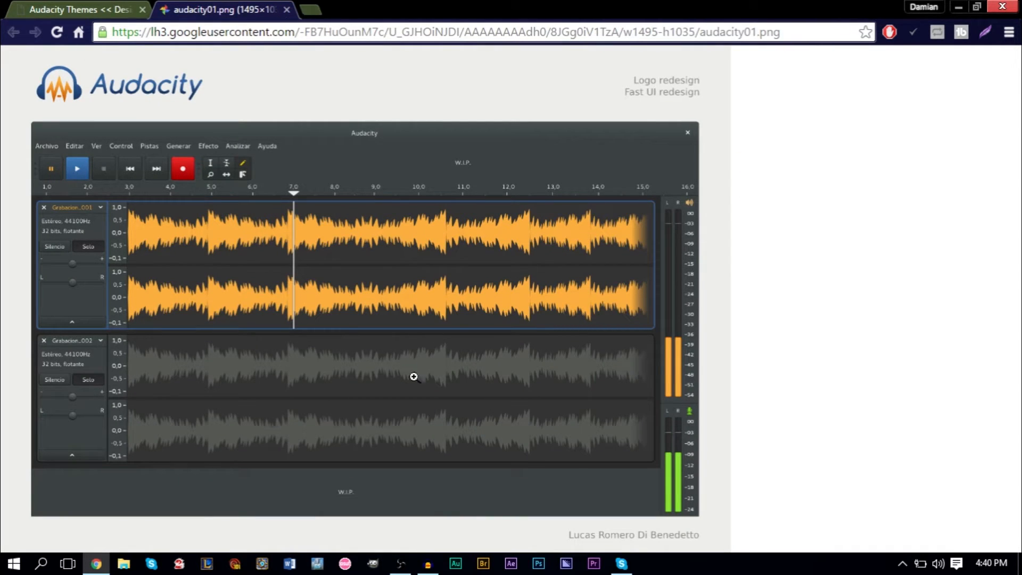
pyautogui.moveTo(306, 307)
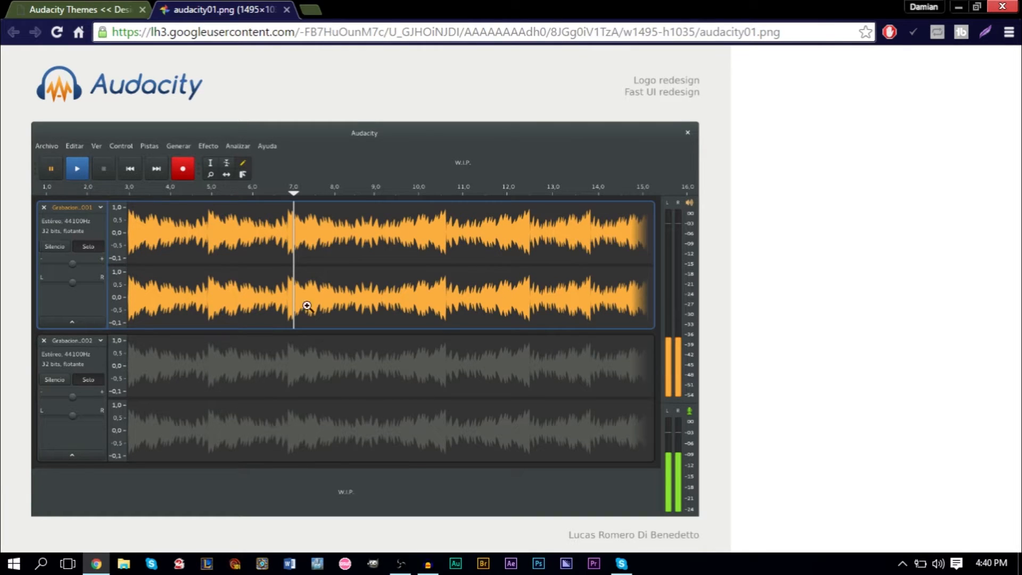
pyautogui.moveTo(446, 390)
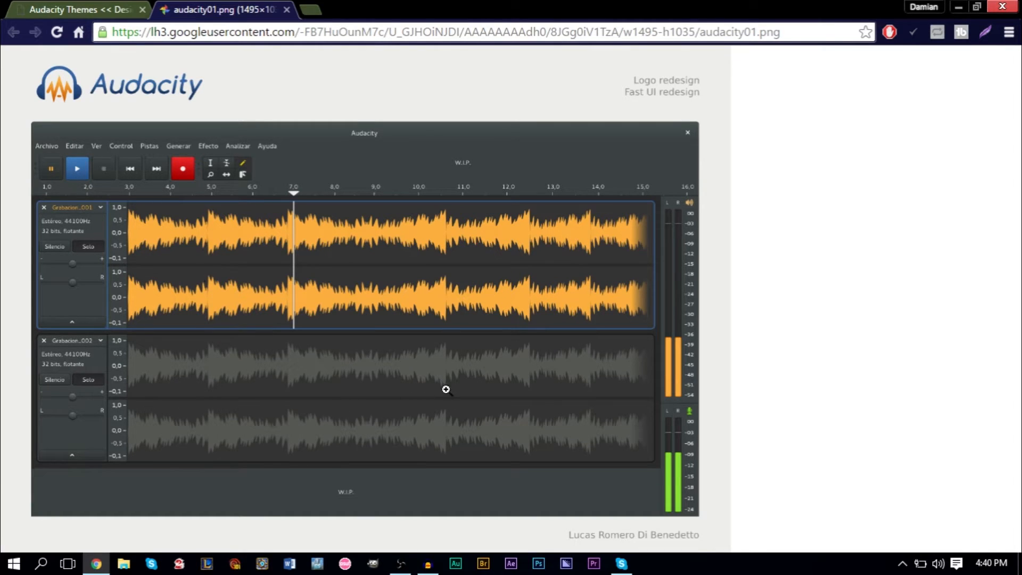
pyautogui.moveTo(340, 309)
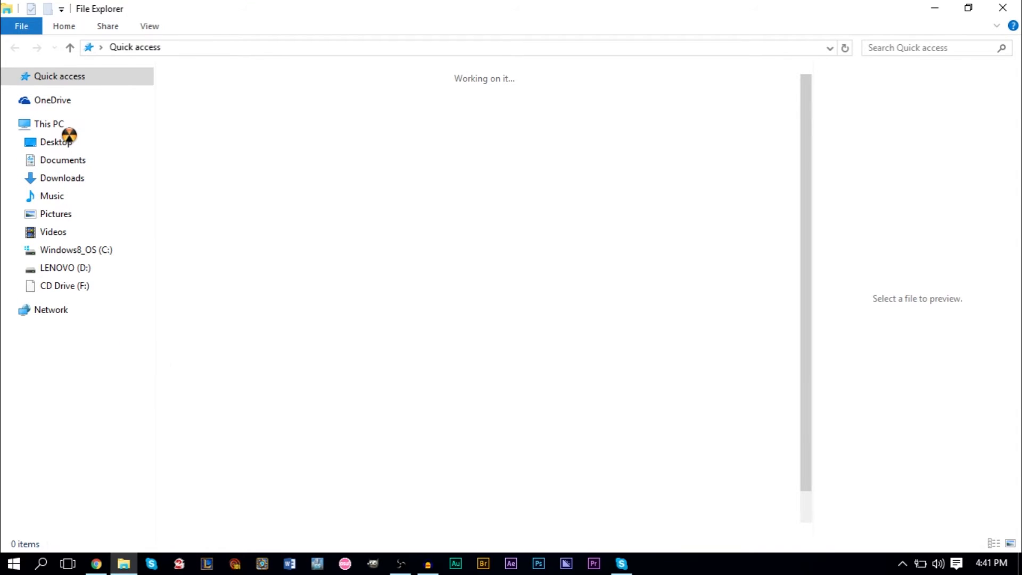
# Browse from This PC through C:\Users\<user>\AppData into the Roaming folder.
pyautogui.click(49, 123)
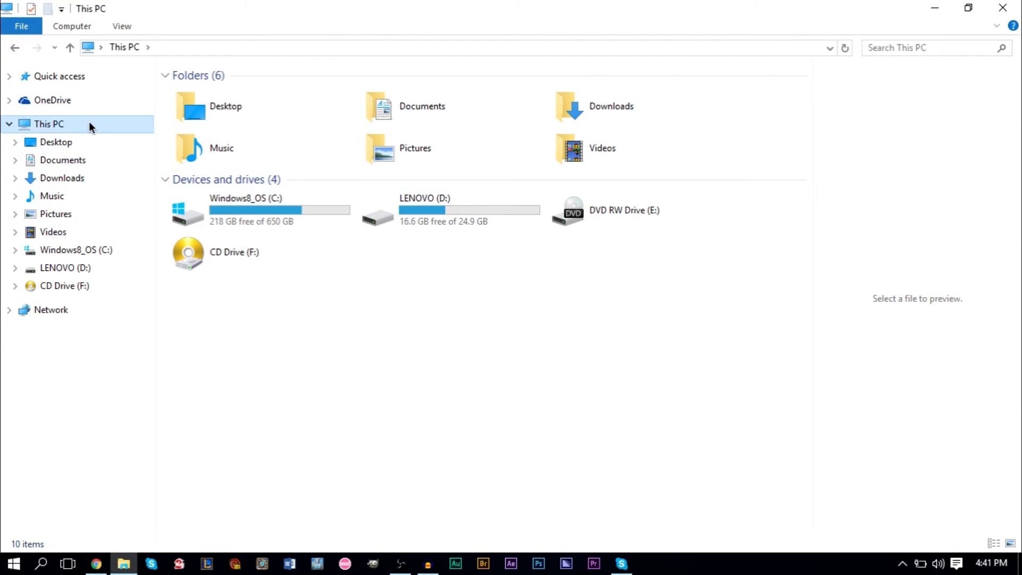
pyautogui.doubleClick(245, 210)
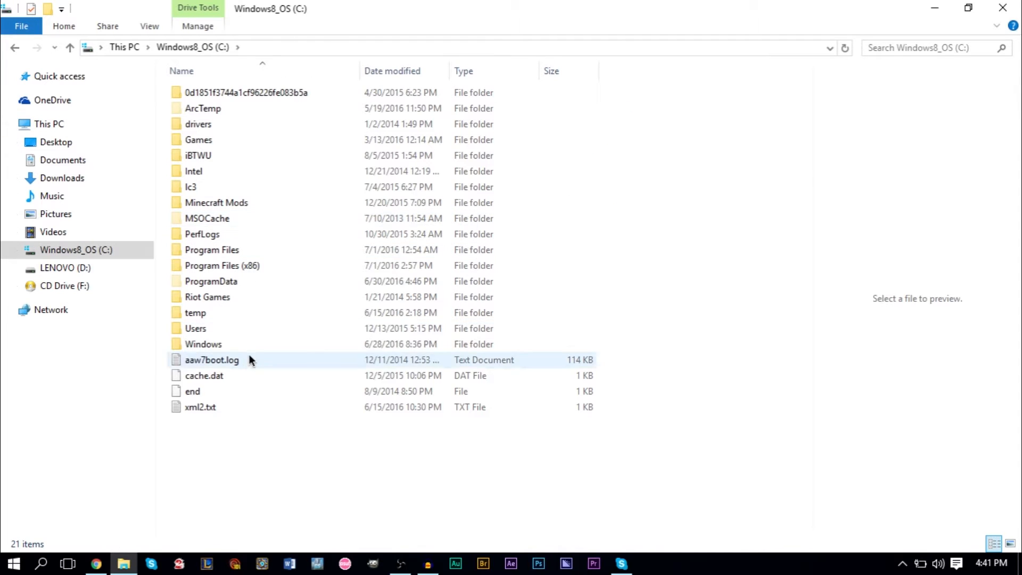
pyautogui.doubleClick(196, 328)
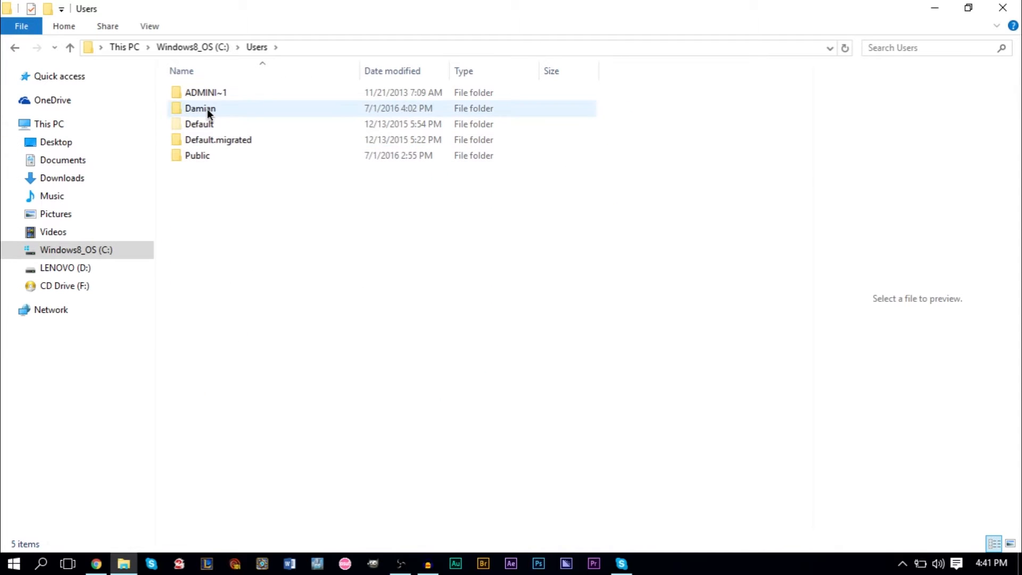
pyautogui.doubleClick(200, 108)
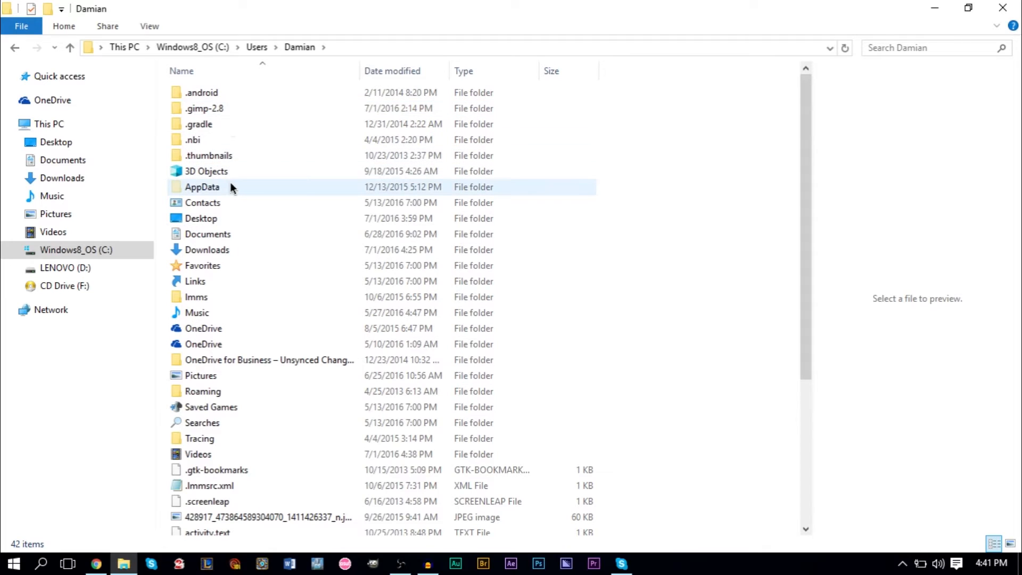
pyautogui.doubleClick(202, 188)
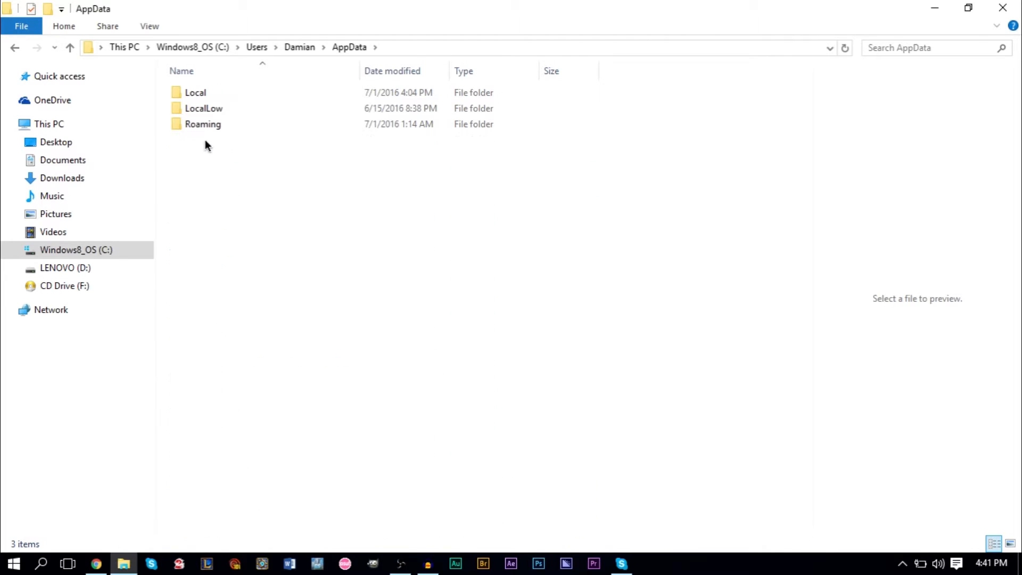
pyautogui.doubleClick(202, 123)
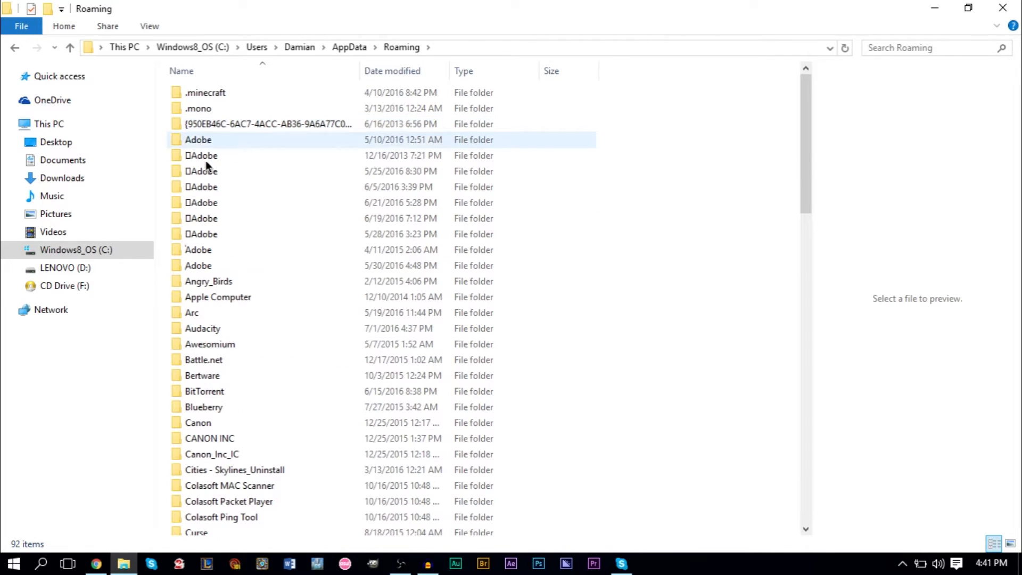
pyautogui.doubleClick(202, 328)
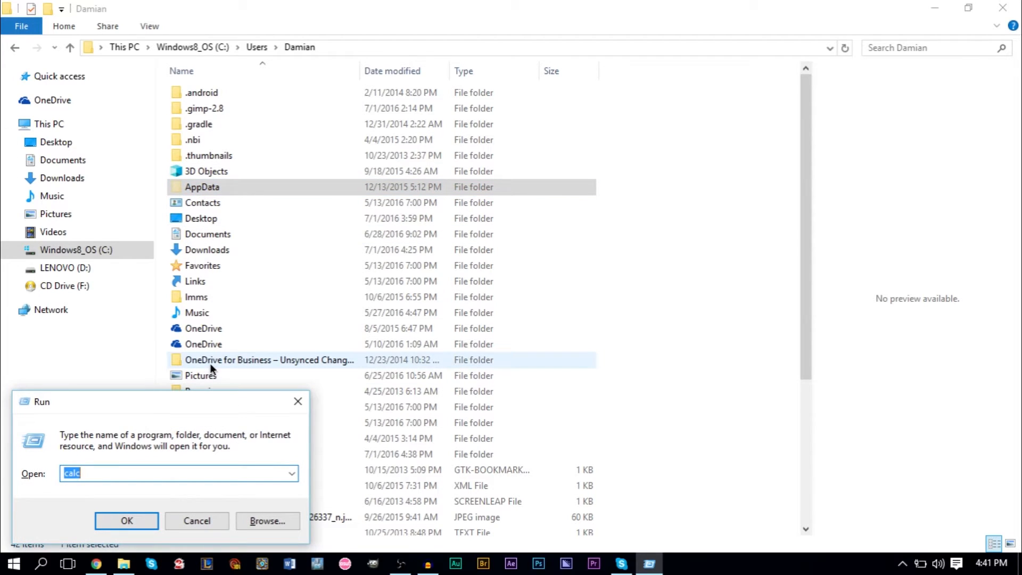
# Run %appdata to reach Roaming and open the Audacity settings folder there.
pyautogui.write('%a')
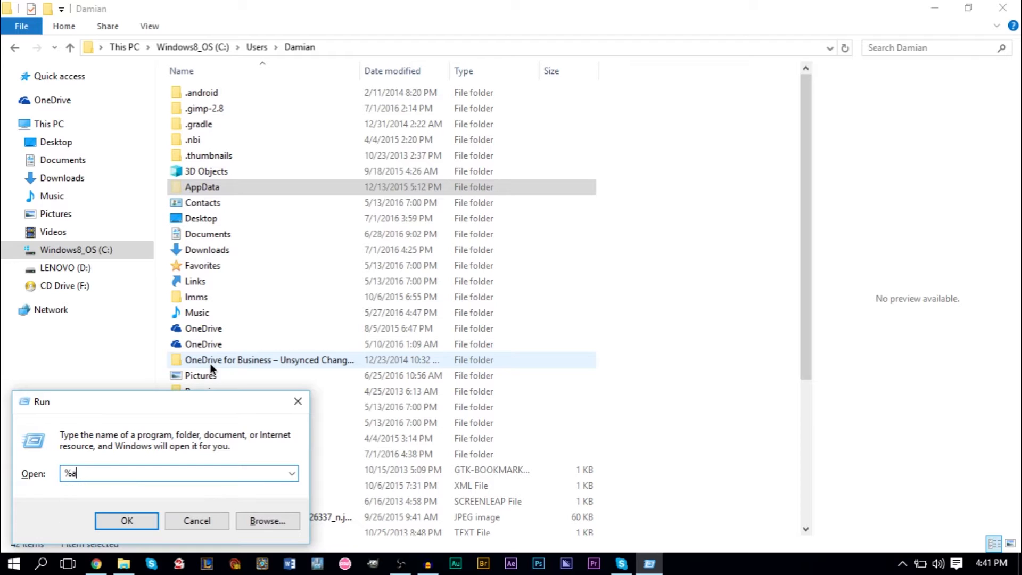
pyautogui.write('ppdata')
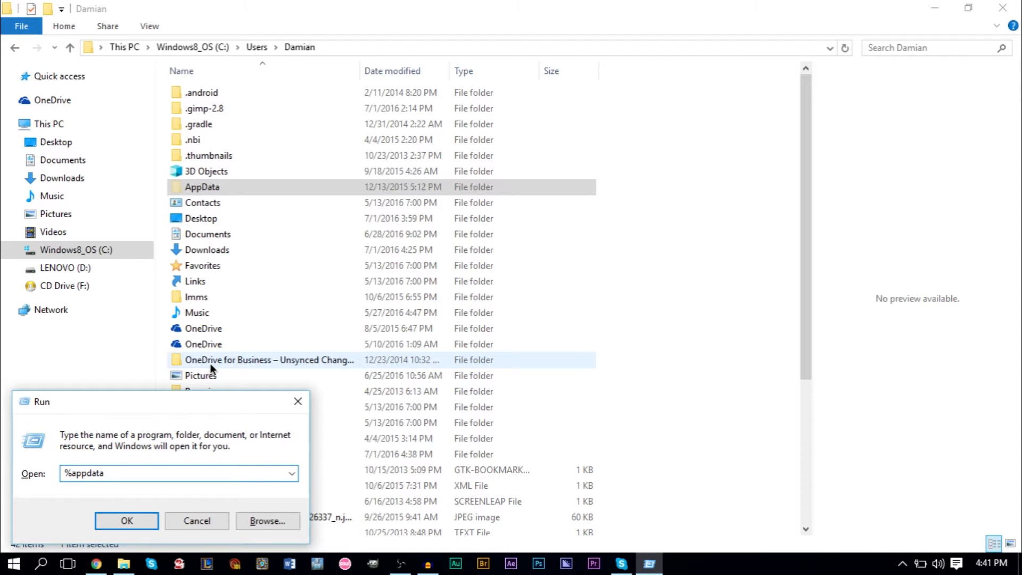
pyautogui.click(127, 520)
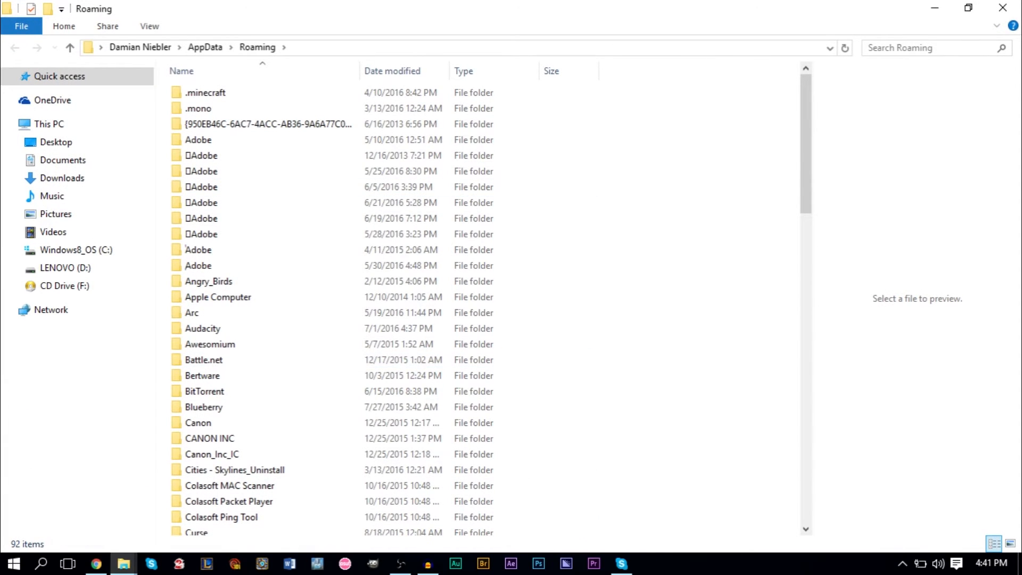
pyautogui.moveTo(124, 563)
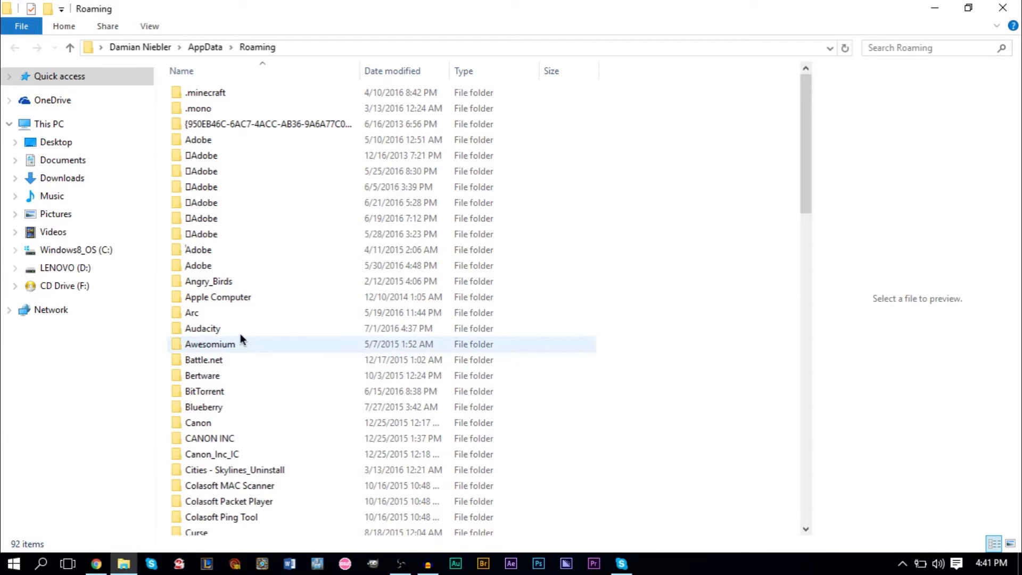
pyautogui.click(217, 297)
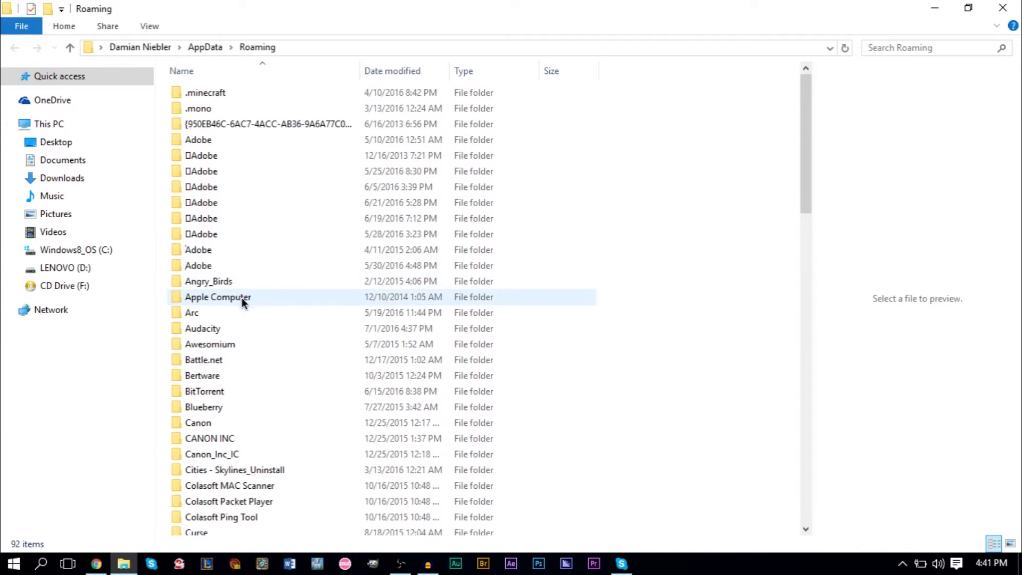
pyautogui.doubleClick(203, 328)
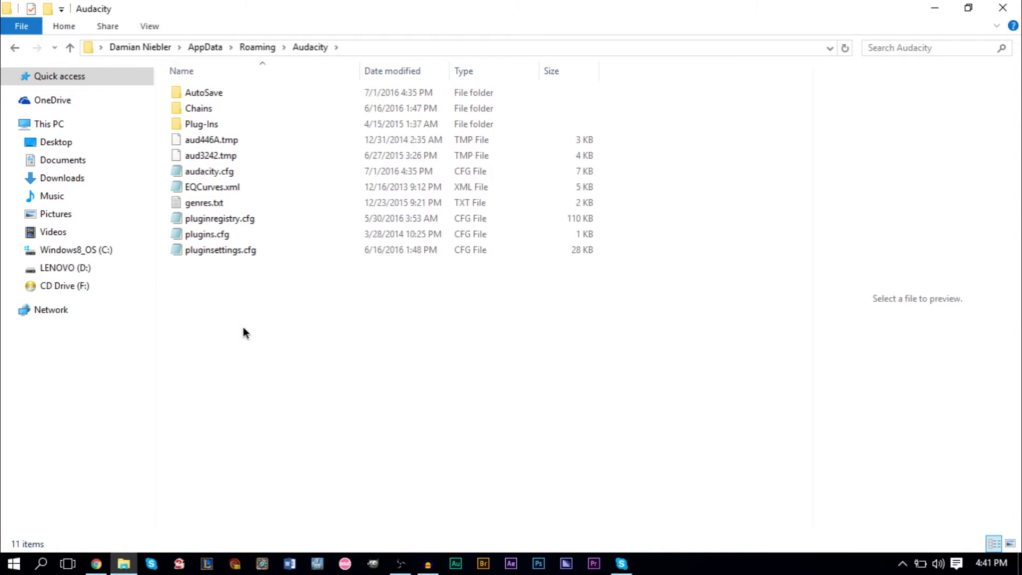
pyautogui.moveTo(238, 329)
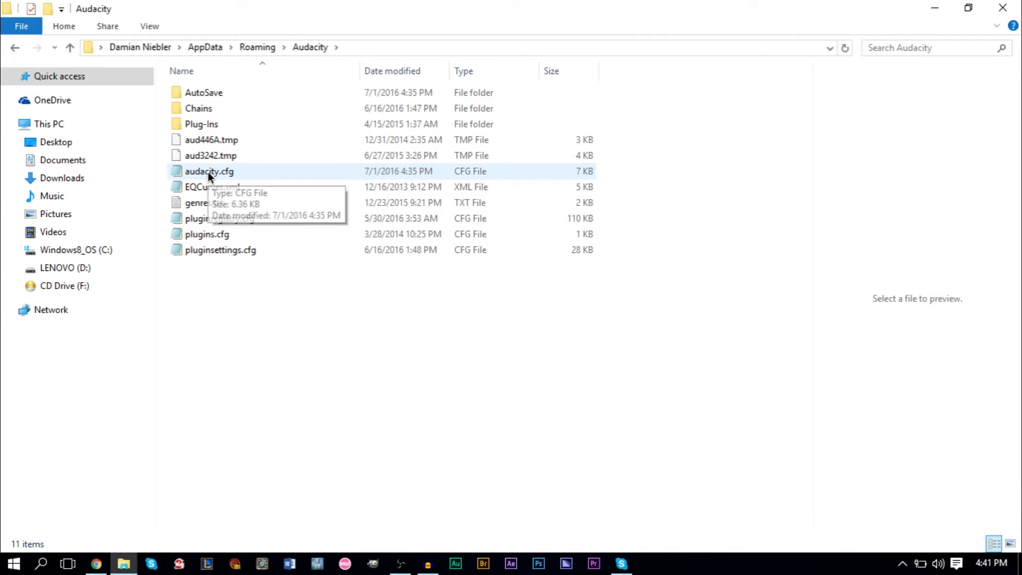
# Open audacity.cfg from the Audacity folder, choosing Notepad as the app.
pyautogui.rightClick(210, 170)
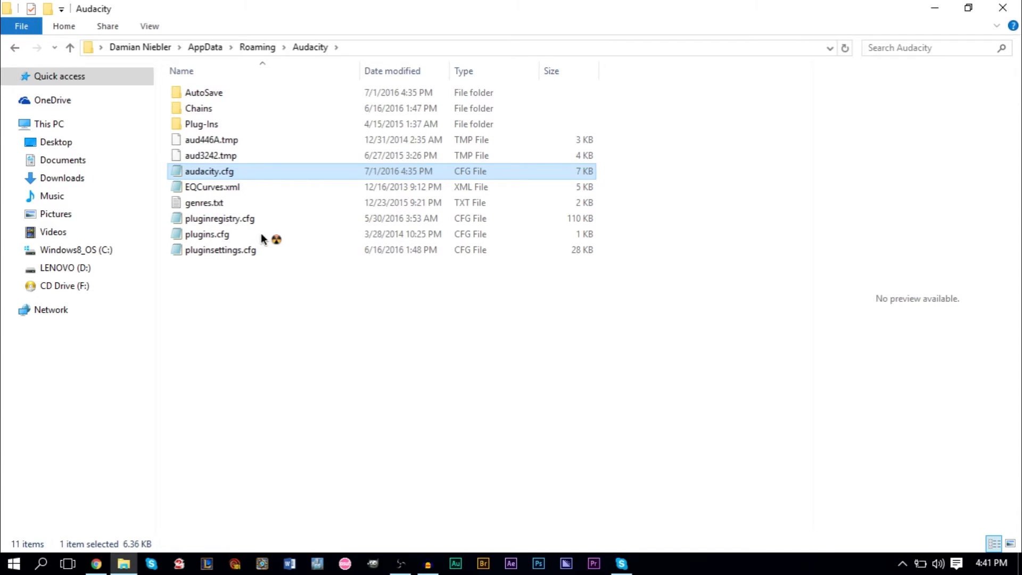
pyautogui.doubleClick(208, 170)
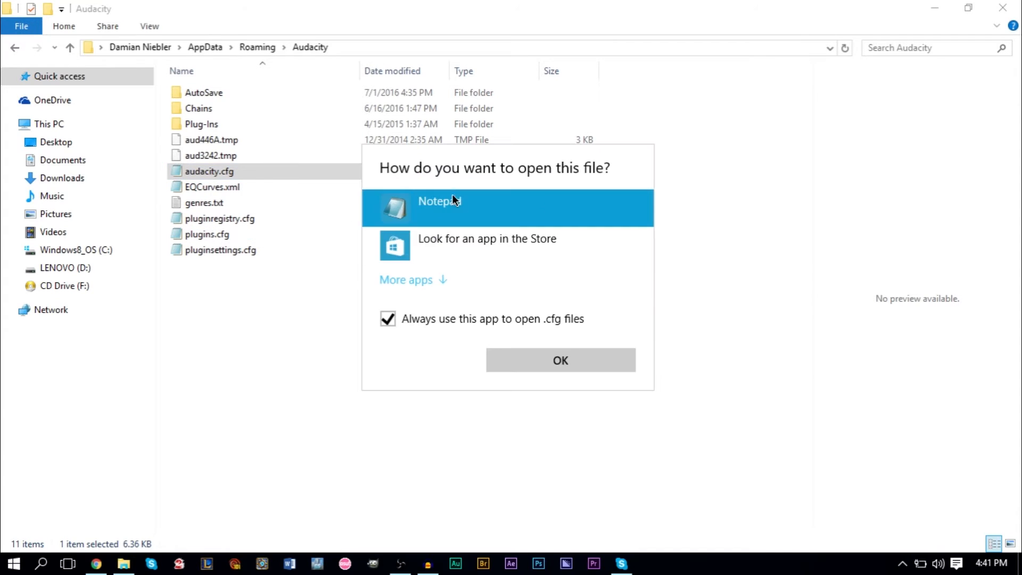
pyautogui.click(560, 360)
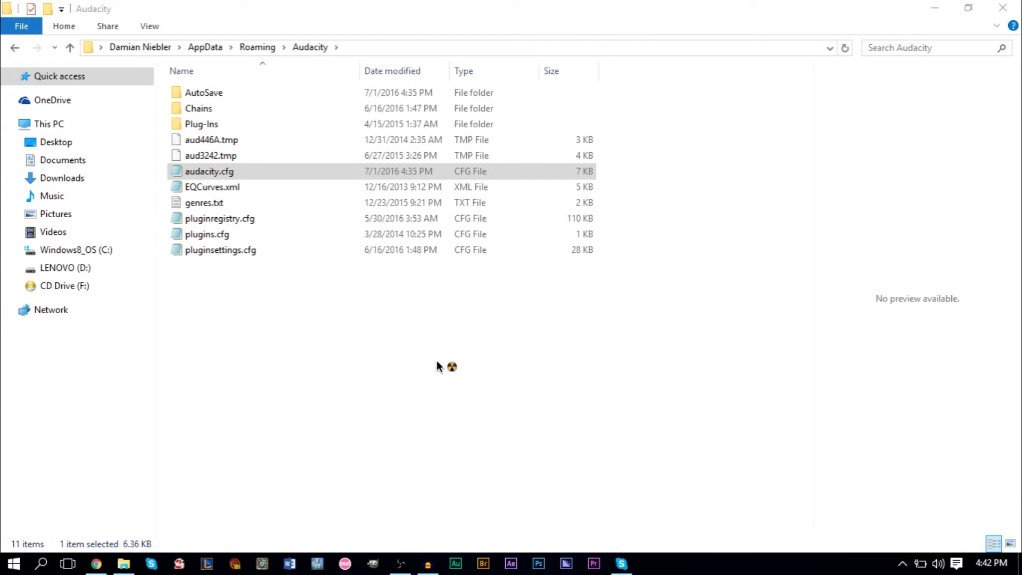
pyautogui.moveTo(492, 271)
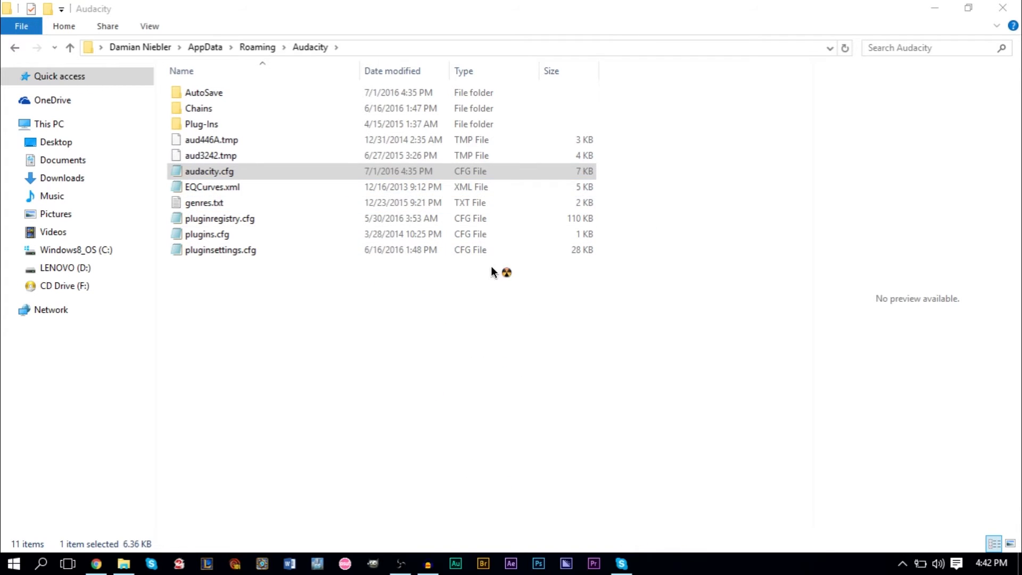
pyautogui.doubleClick(209, 170)
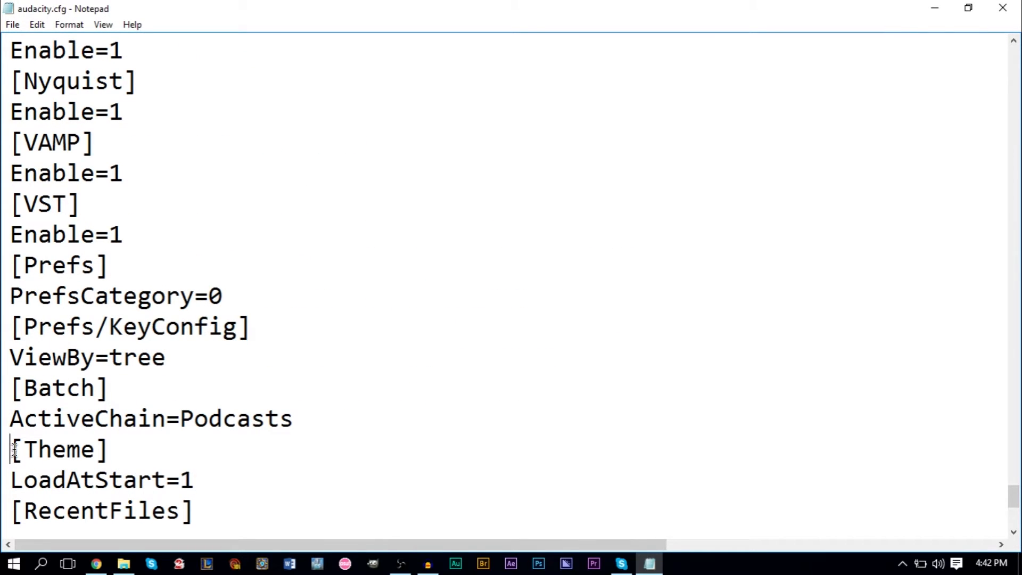
# Check the closing [Theme] and LoadAtStart=1 lines in audacity.cfg, then return to the Audacity folder.
pyautogui.moveTo(10, 448); pyautogui.dragTo(192, 480)
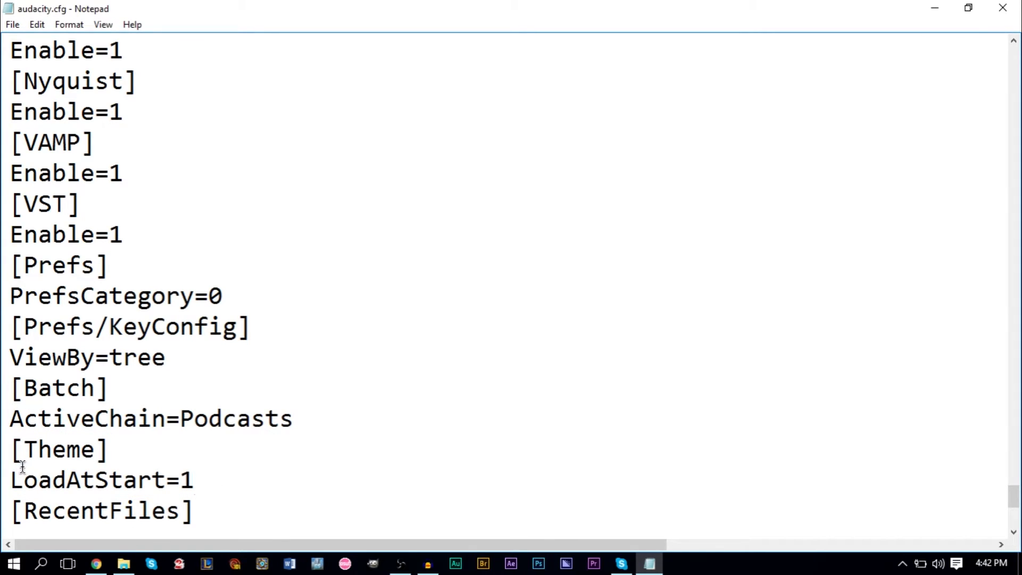
pyautogui.moveTo(9, 449); pyautogui.dragTo(193, 480)
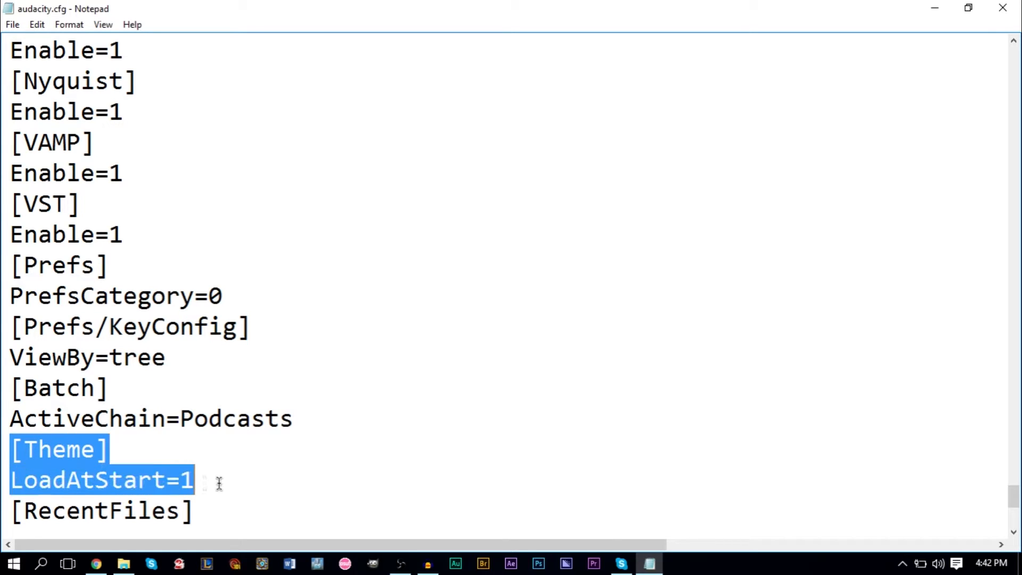
pyautogui.click(219, 481)
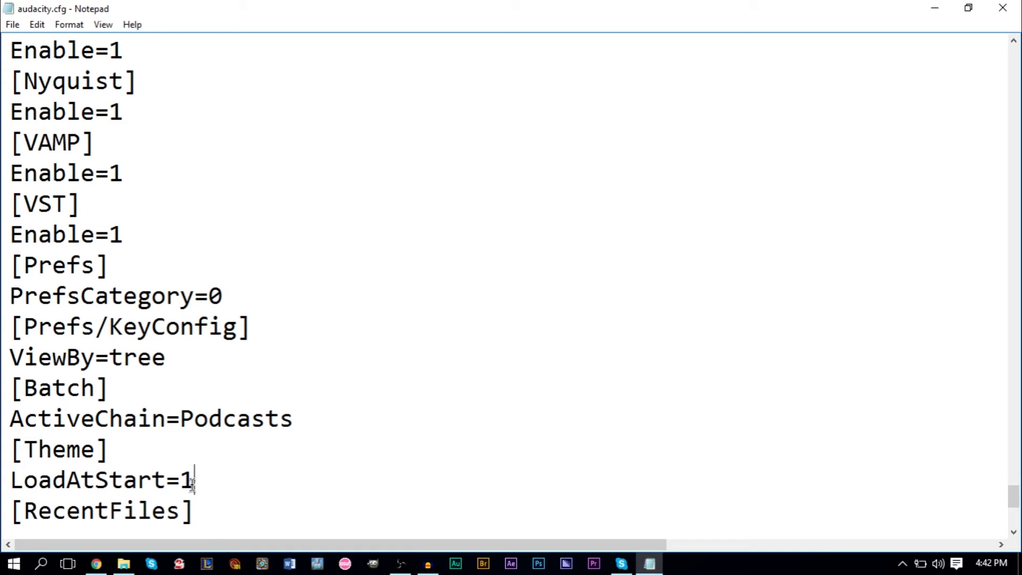
pyautogui.moveTo(11, 449); pyautogui.dragTo(194, 480)
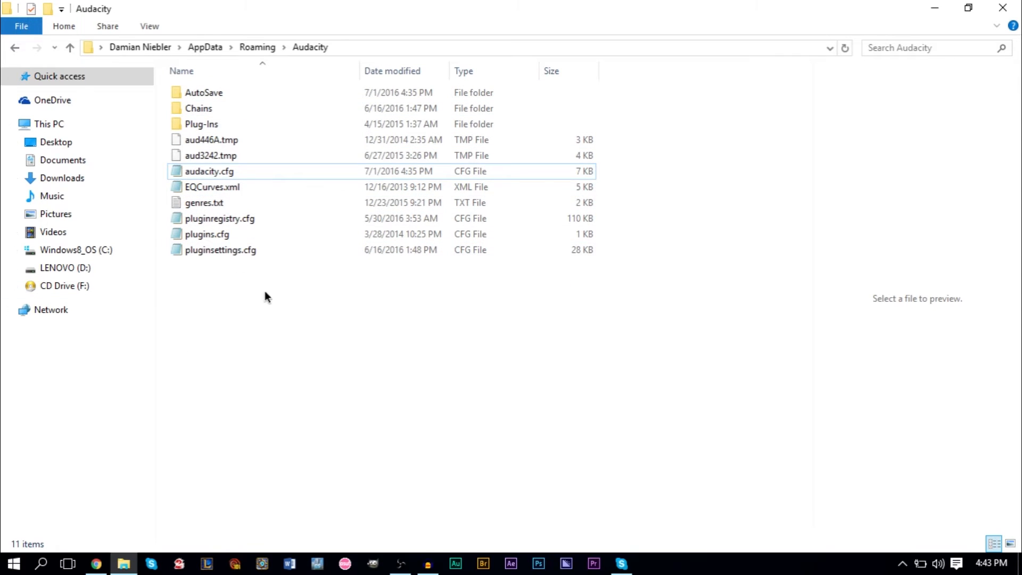
pyautogui.rightClick(265, 295)
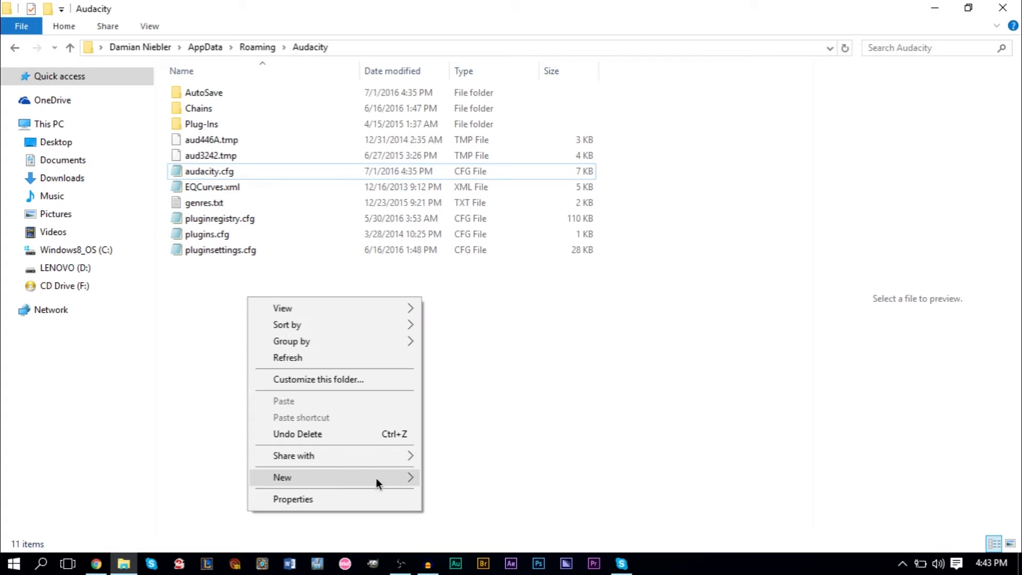
# Create a new folder, correct its name from Thems to Themes, and open it.
pyautogui.click(281, 477)
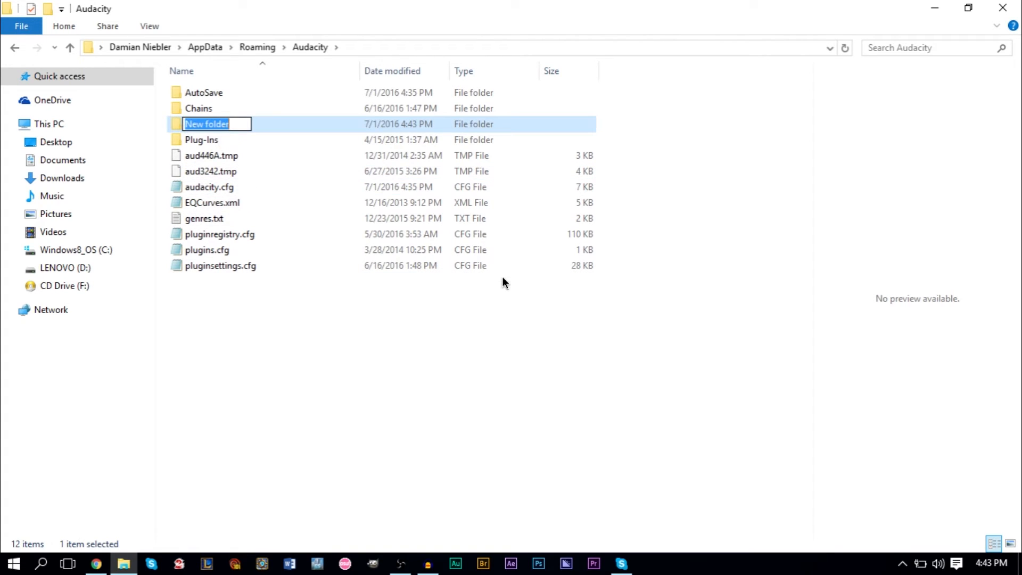
pyautogui.write('Them')
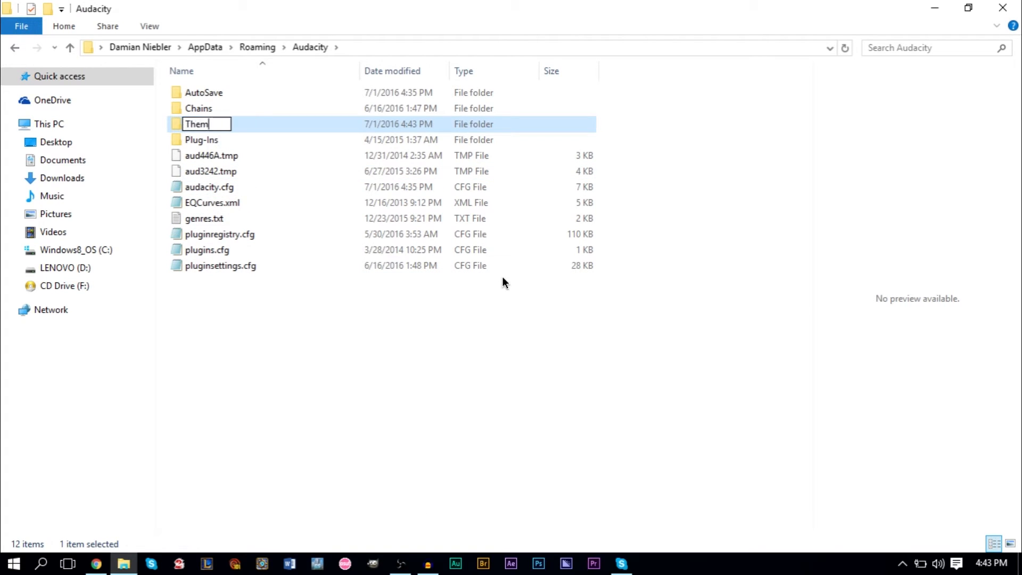
pyautogui.write('s')
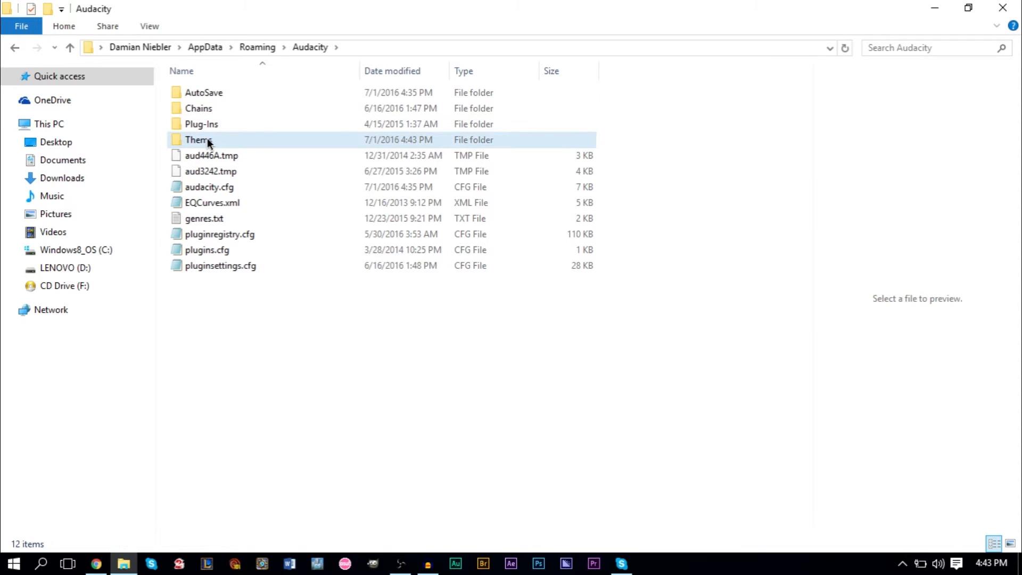
pyautogui.rightClick(198, 140)
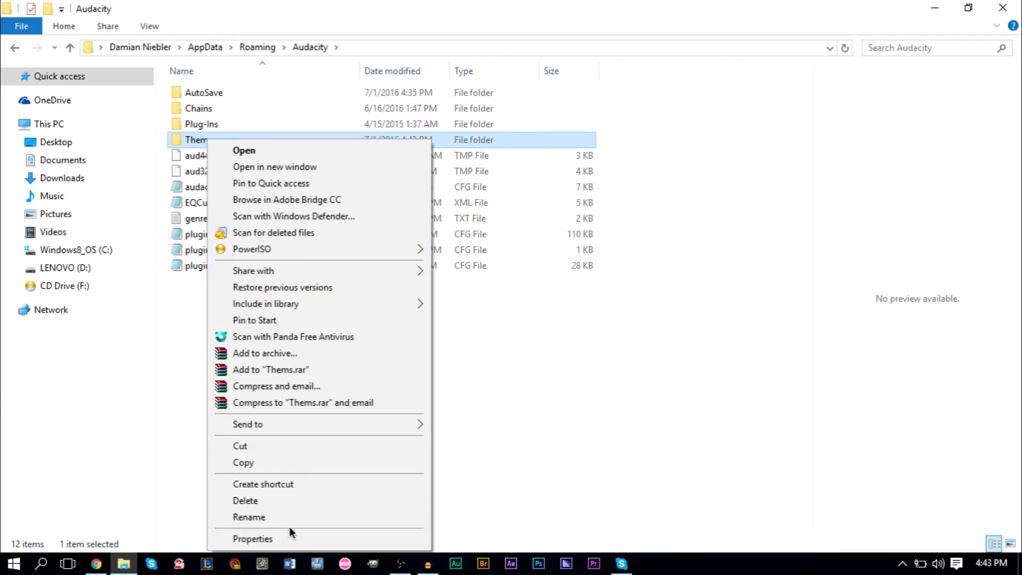
pyautogui.click(249, 517)
pyautogui.write('Themes')
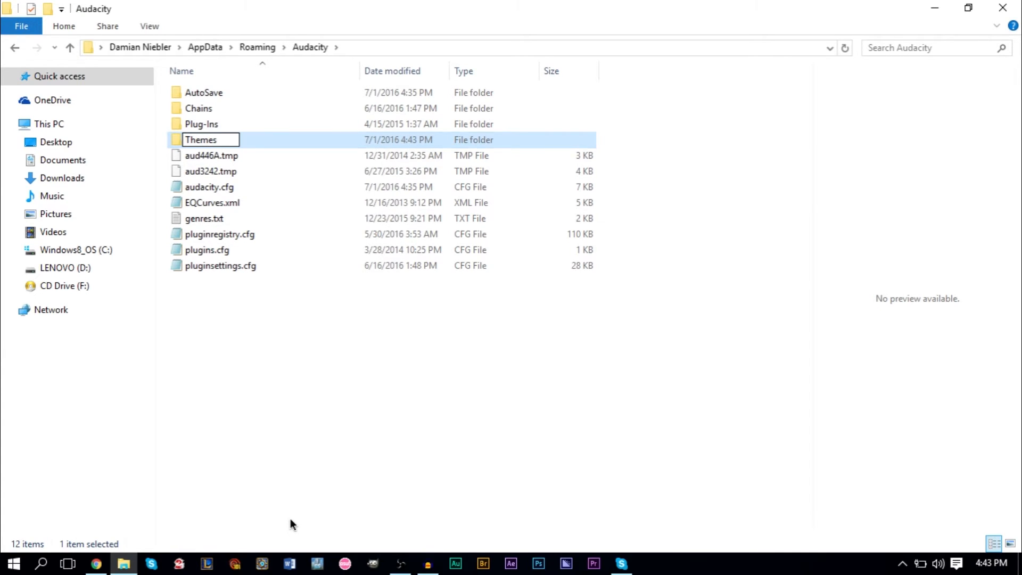
pyautogui.doubleClick(201, 139)
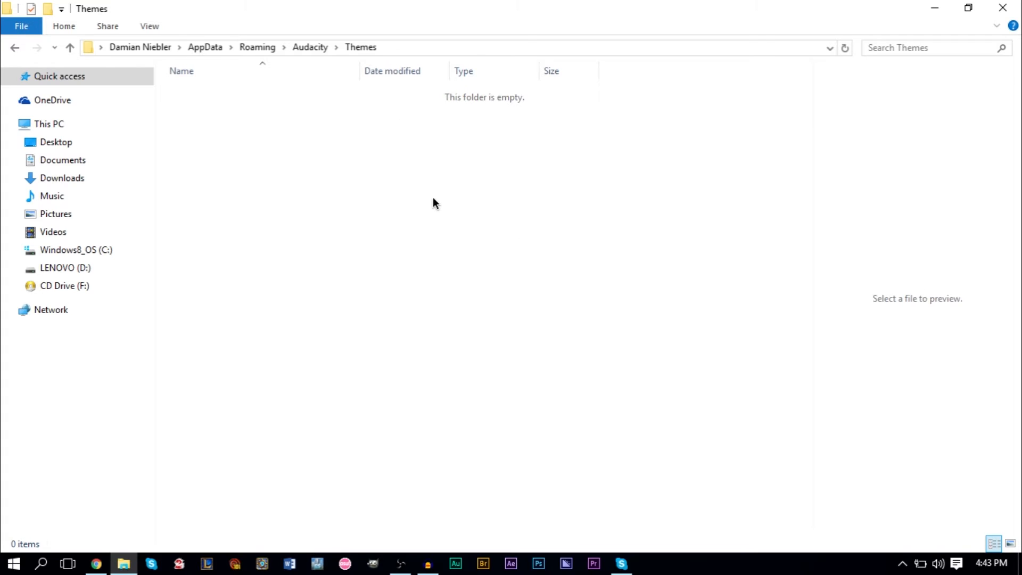
pyautogui.moveTo(111, 557)
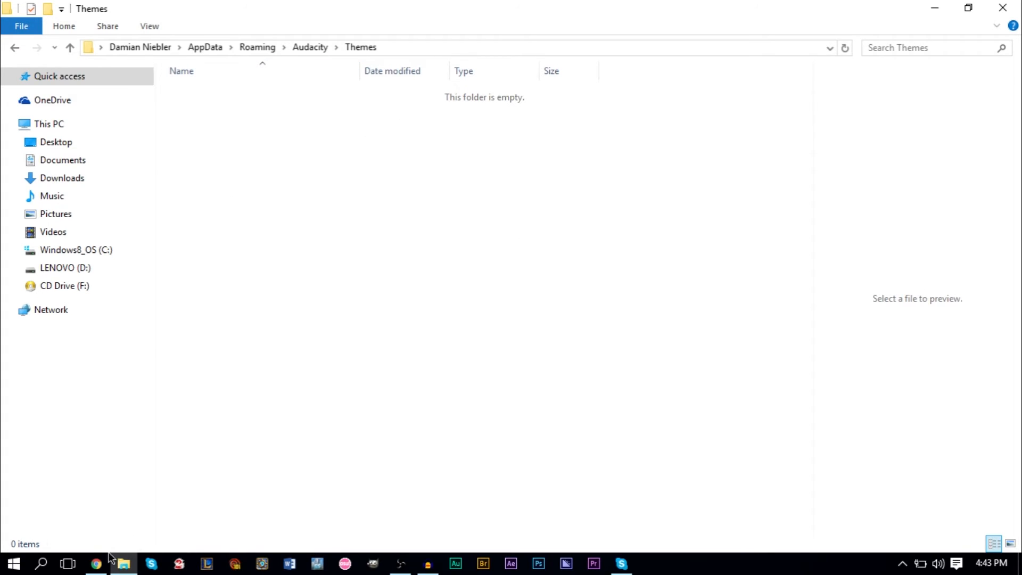
# Download the KDE ImageCache image into Roaming\Audacity\Themes as ImageCache.png and go back to the themes page.
pyautogui.click(95, 563)
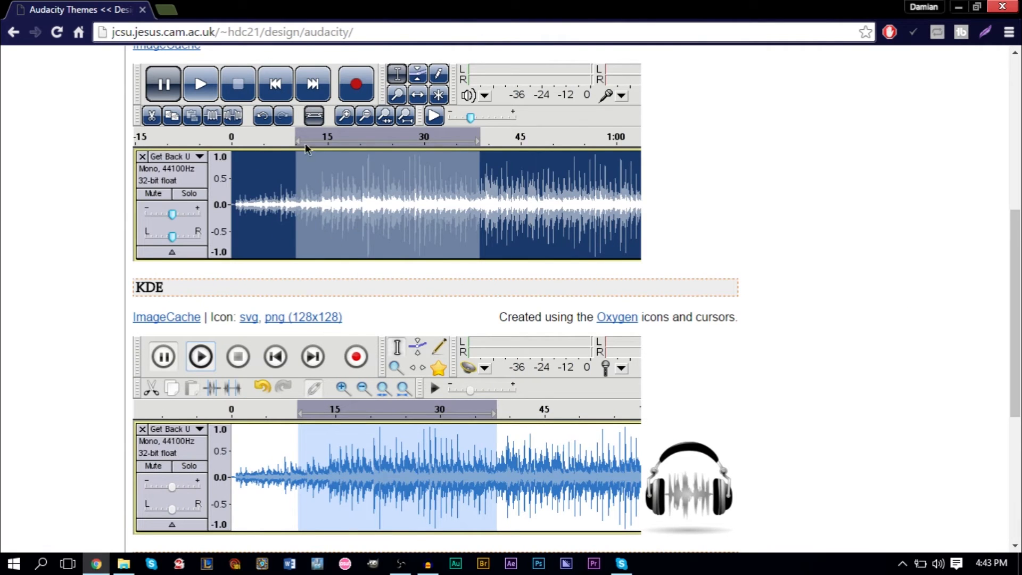
pyautogui.moveTo(365, 155)
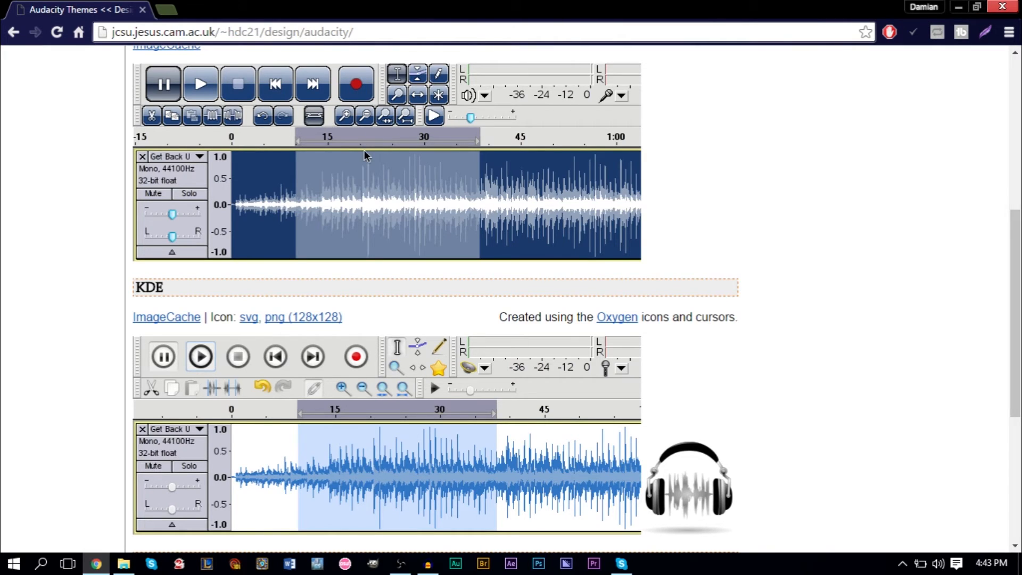
pyautogui.scroll(-3)
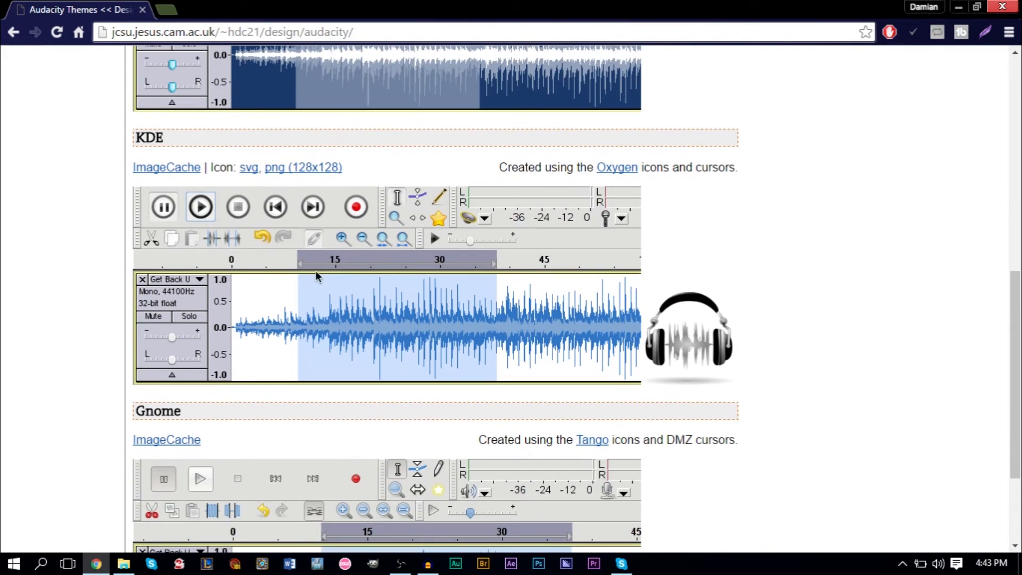
pyautogui.click(166, 167)
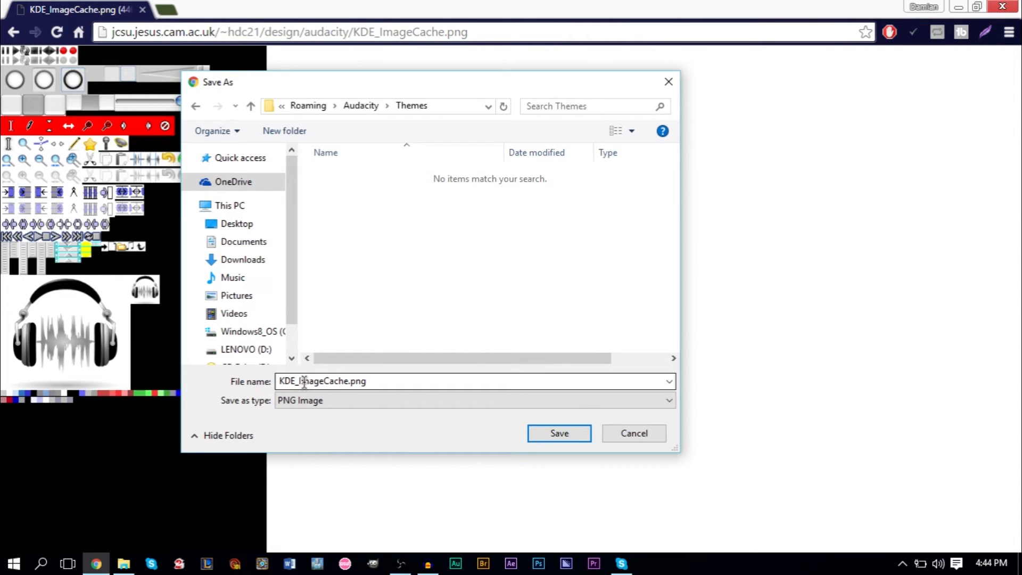
pyautogui.tripleClick(321, 381)
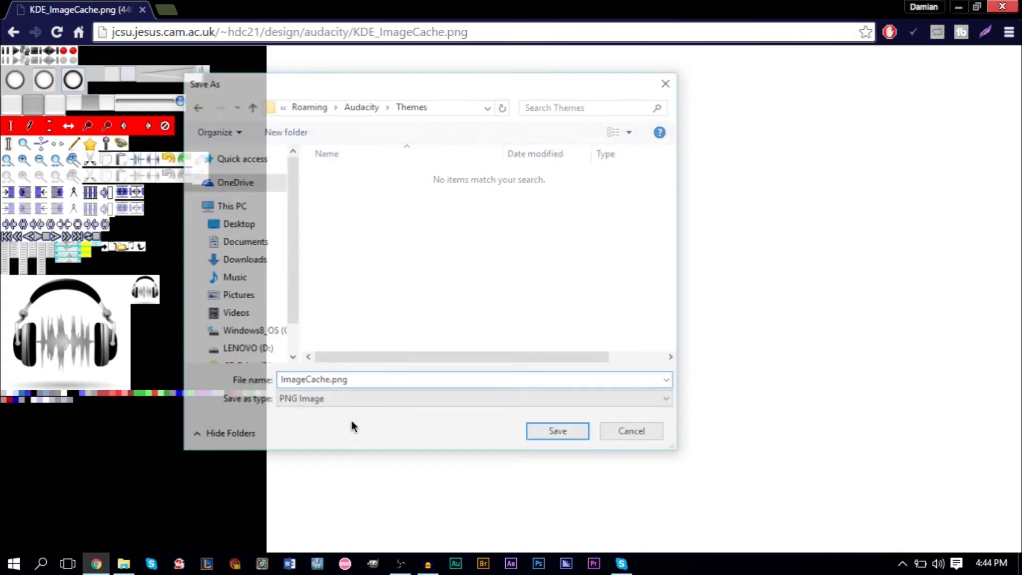
pyautogui.click(557, 431)
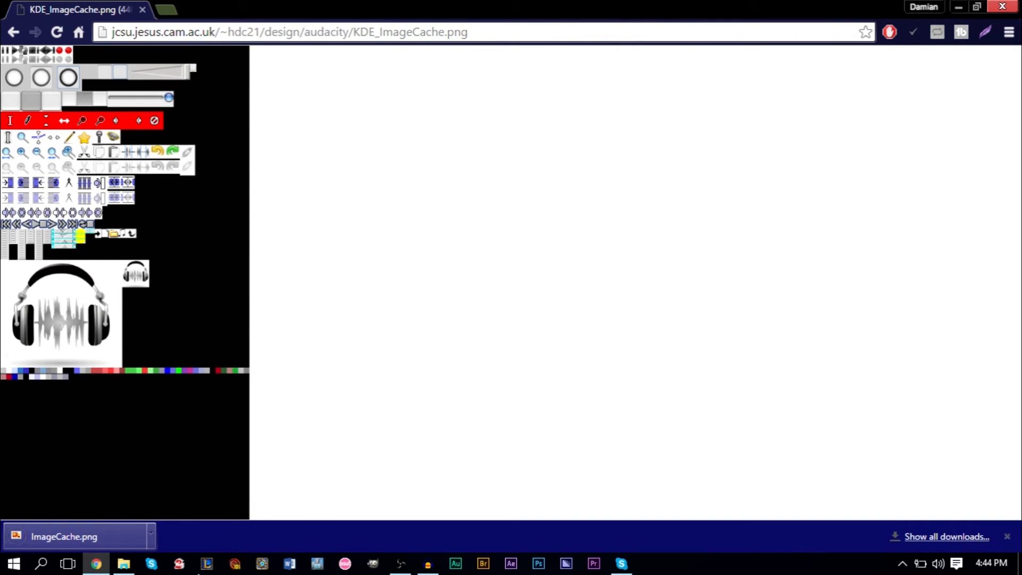
pyautogui.click(13, 32)
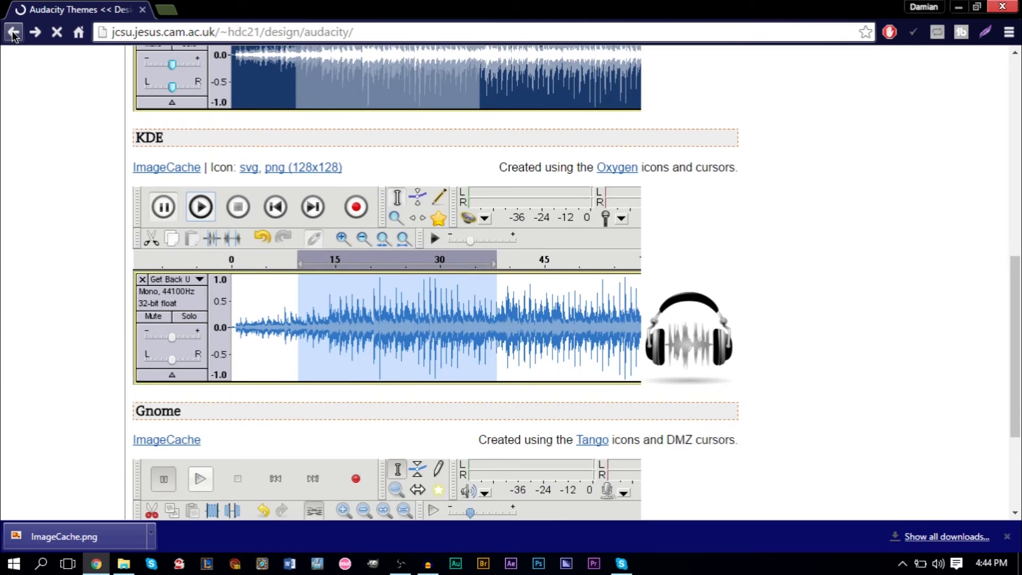
# Scroll the Audacity Themes page to reread the Theme folder and audacity.cfg instructions.
pyautogui.click(13, 31)
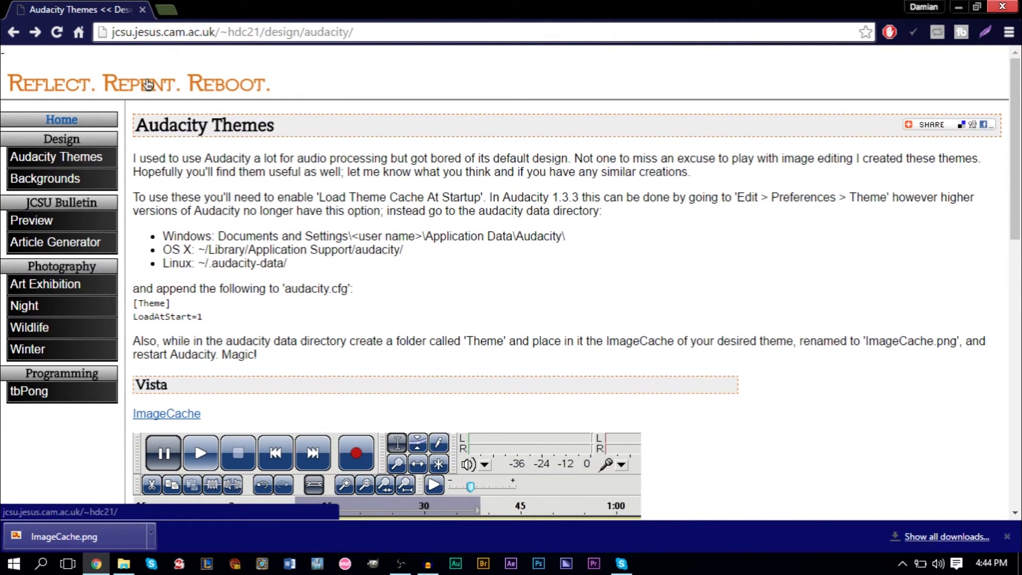
pyautogui.scroll(-3)
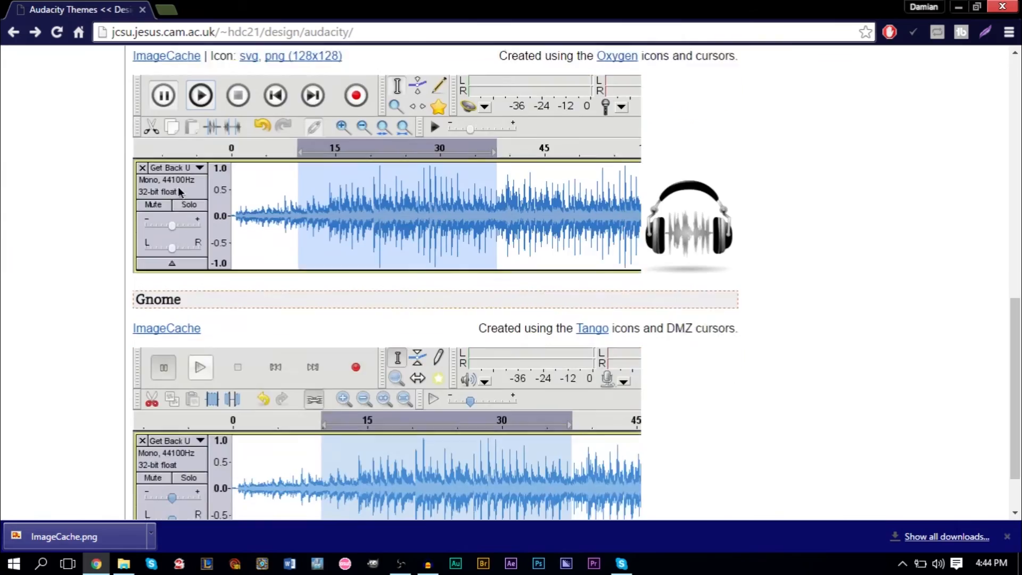
pyautogui.scroll(-3)
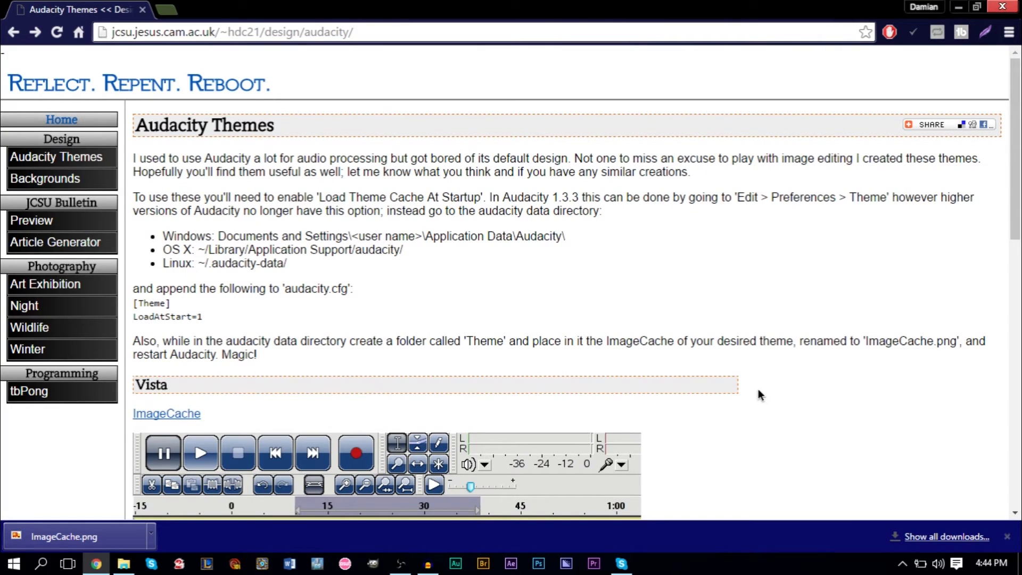
pyautogui.moveTo(695, 294)
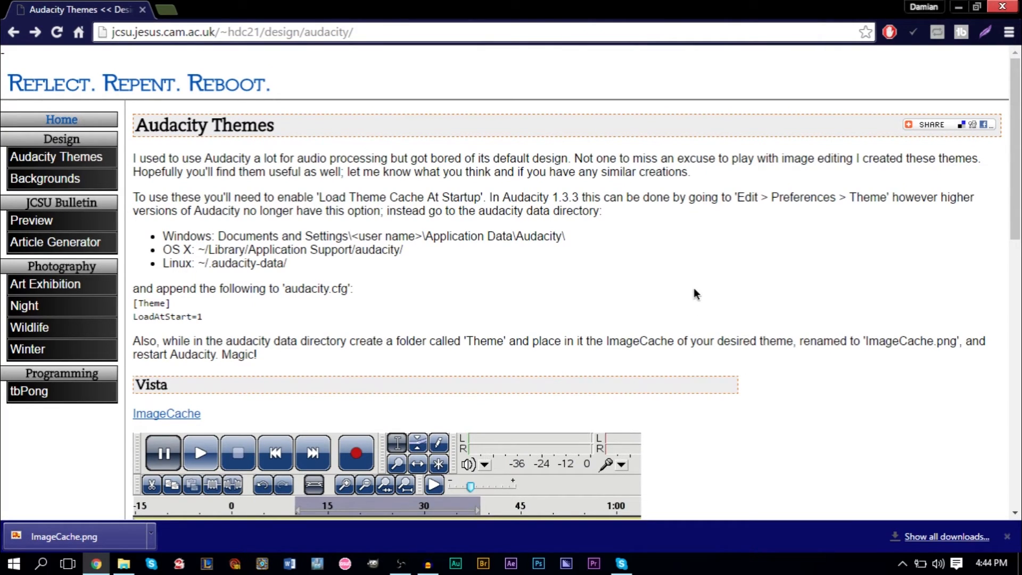
pyautogui.moveTo(269, 388)
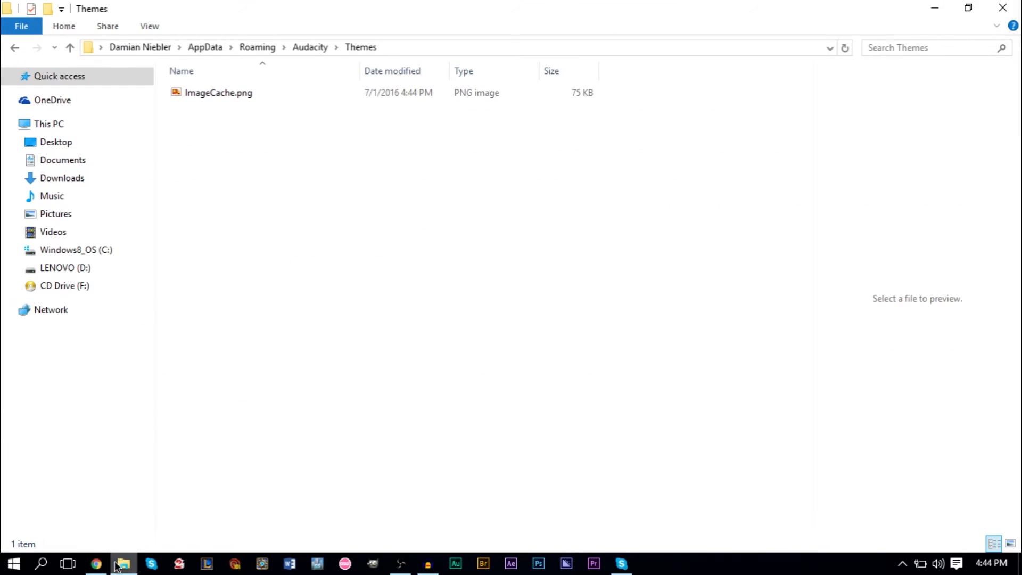
pyautogui.moveTo(381, 57)
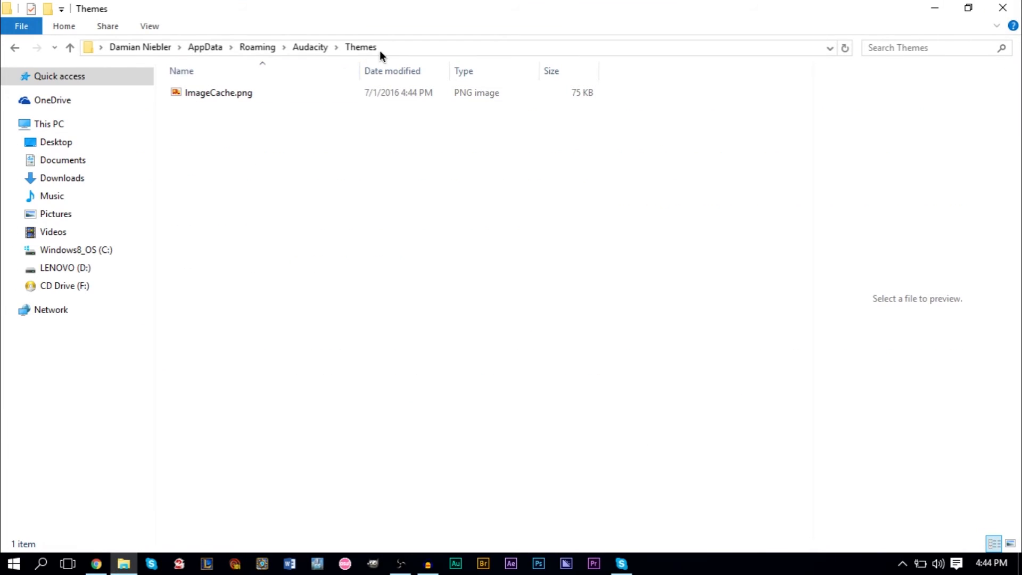
# Preview ImageCache.png in the Themes folder and go up to the Audacity config folder.
pyautogui.click(310, 46)
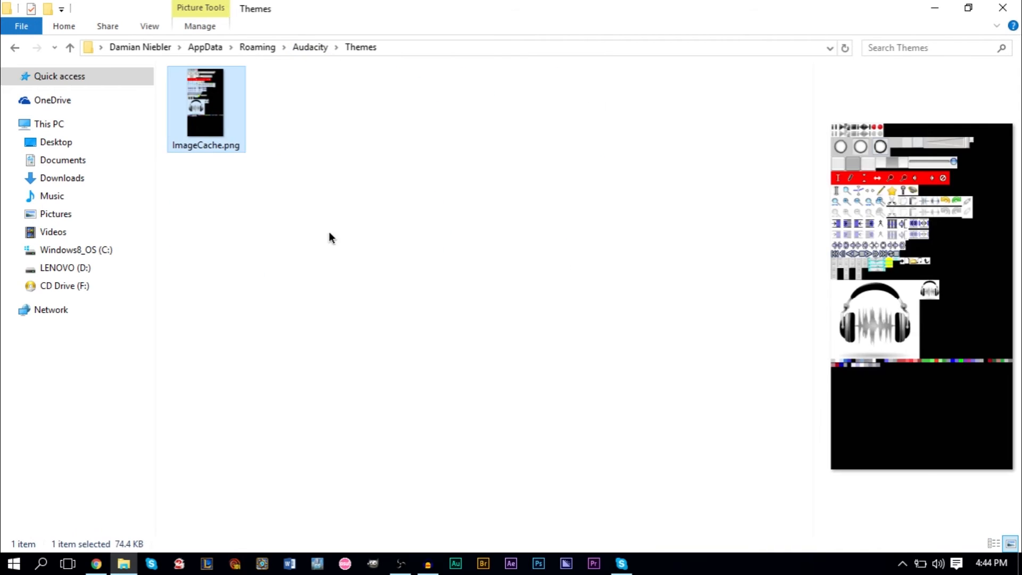
pyautogui.click(428, 563)
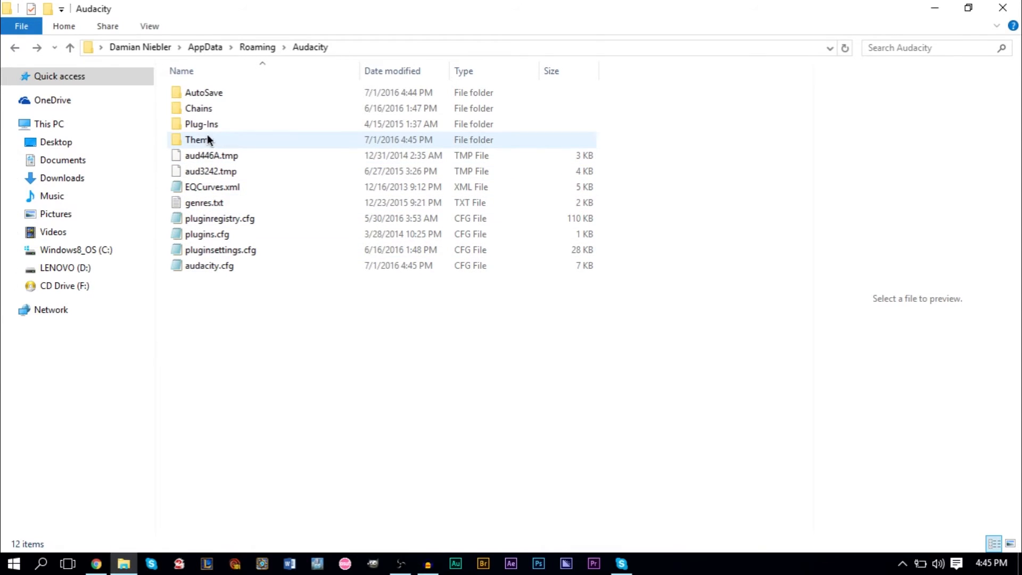
pyautogui.moveTo(215, 139)
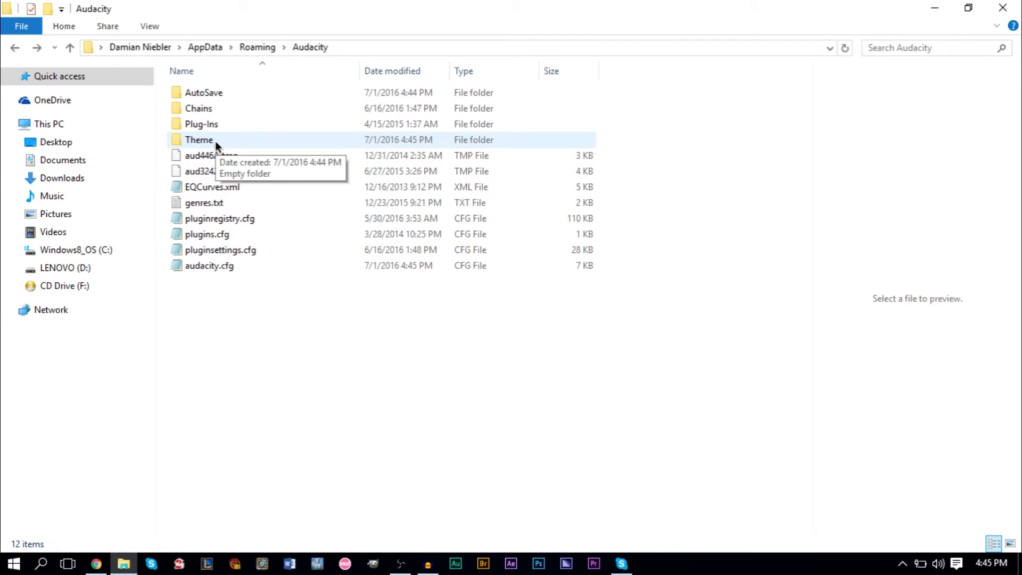
pyautogui.moveTo(199, 147)
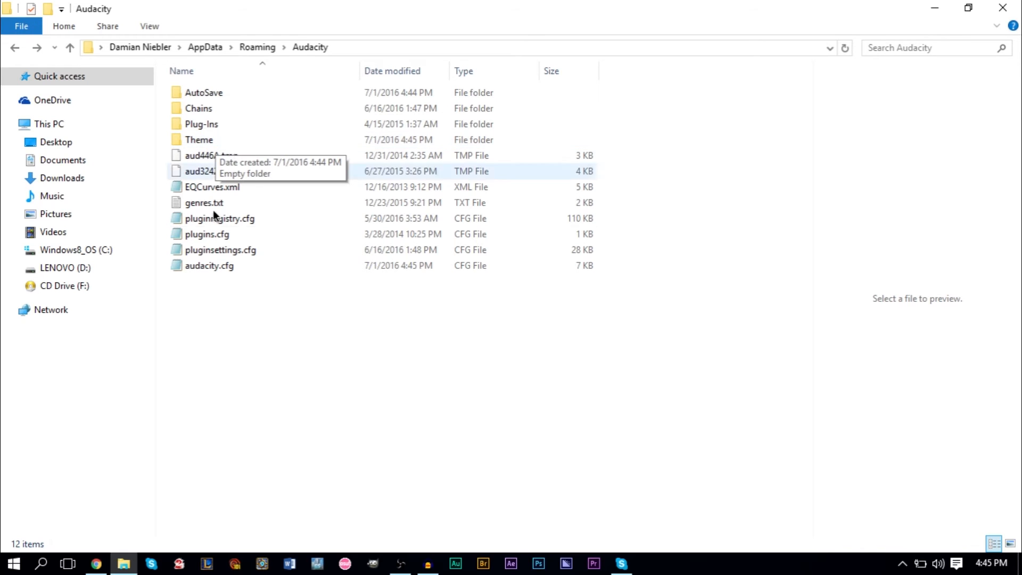
pyautogui.moveTo(428, 562)
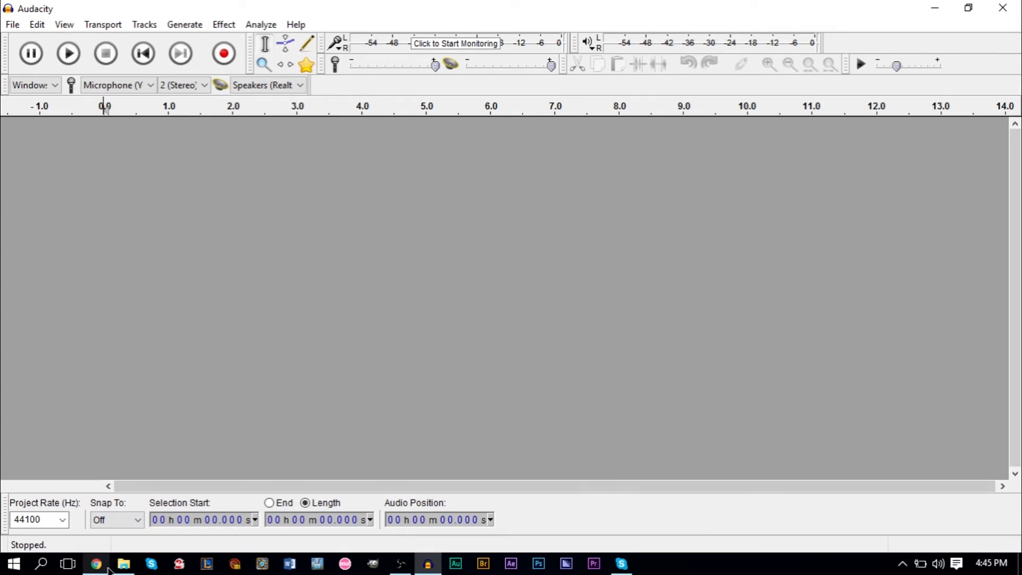
pyautogui.click(123, 563)
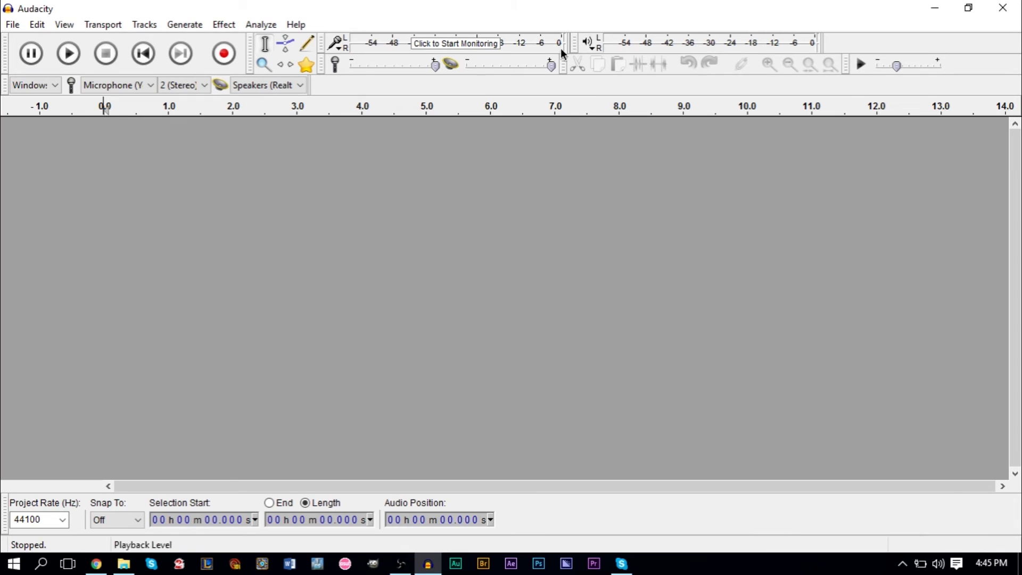
pyautogui.click(307, 64)
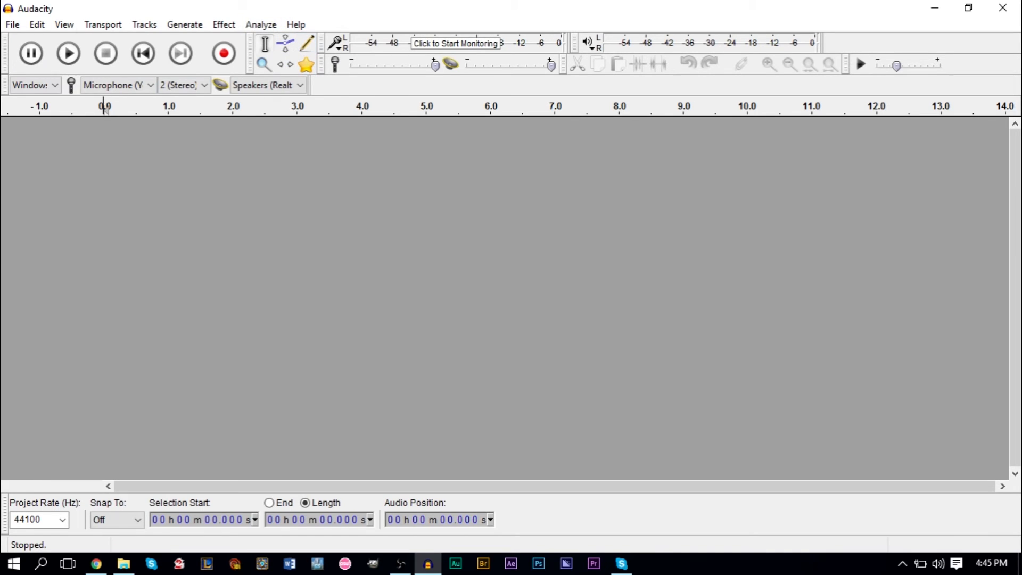
pyautogui.moveTo(217, 219)
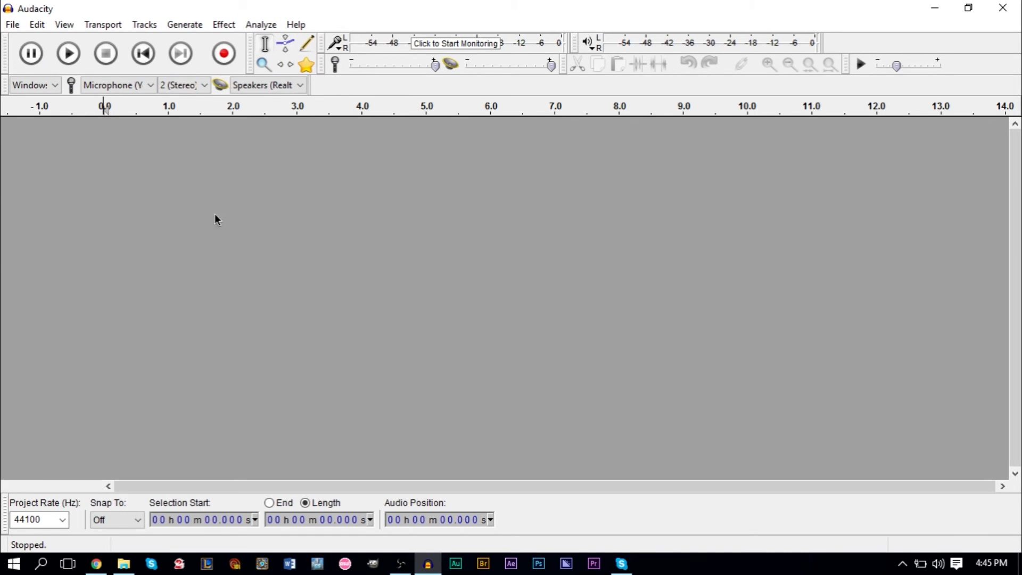
pyautogui.moveTo(262, 44)
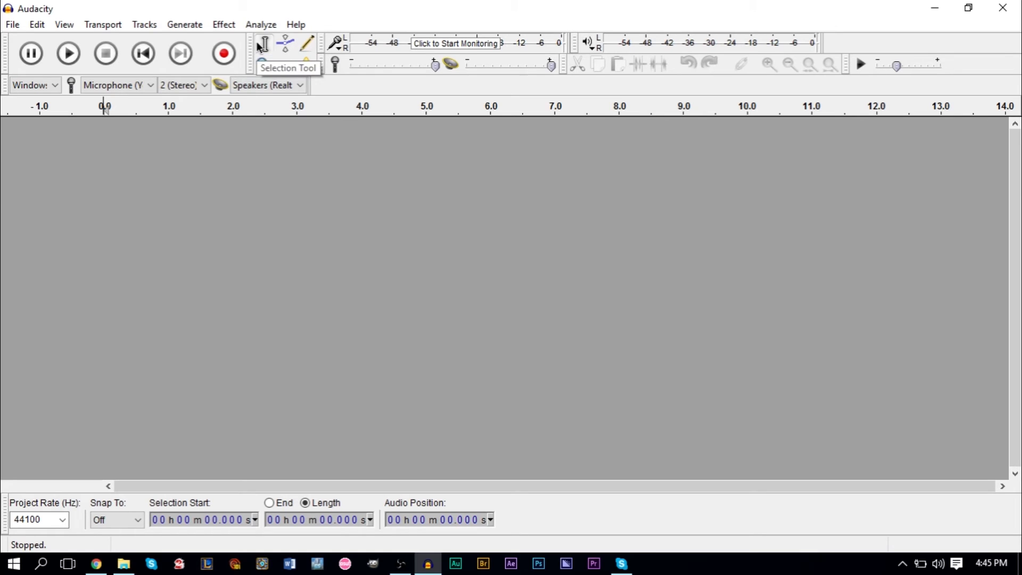
pyautogui.click(294, 25)
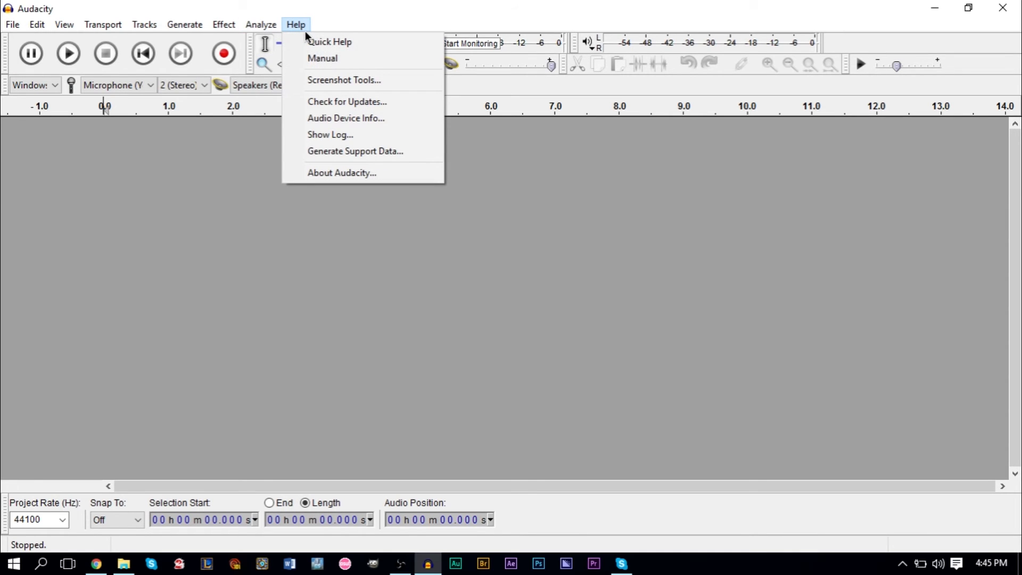
pyautogui.click(341, 172)
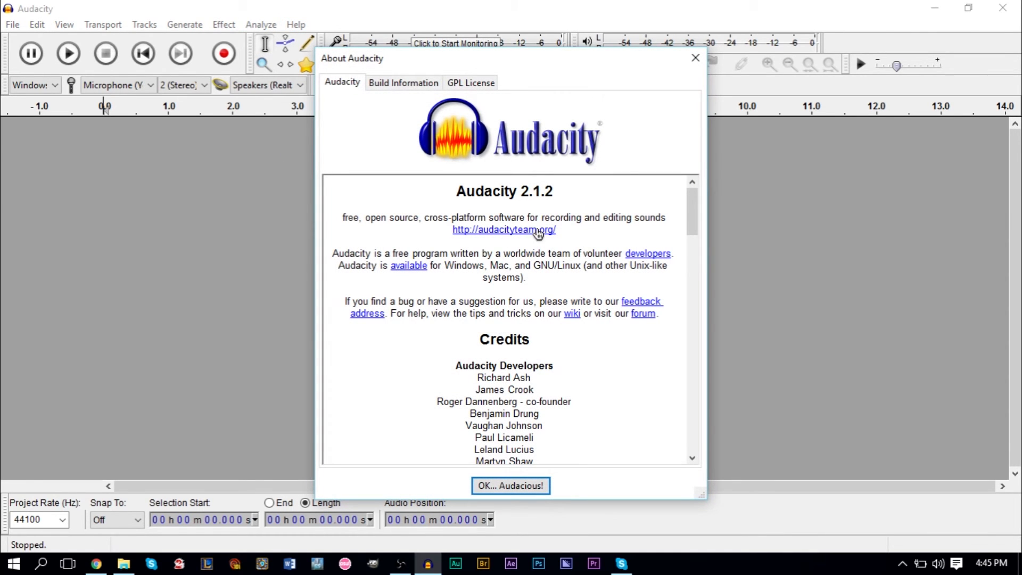
pyautogui.moveTo(445, 190)
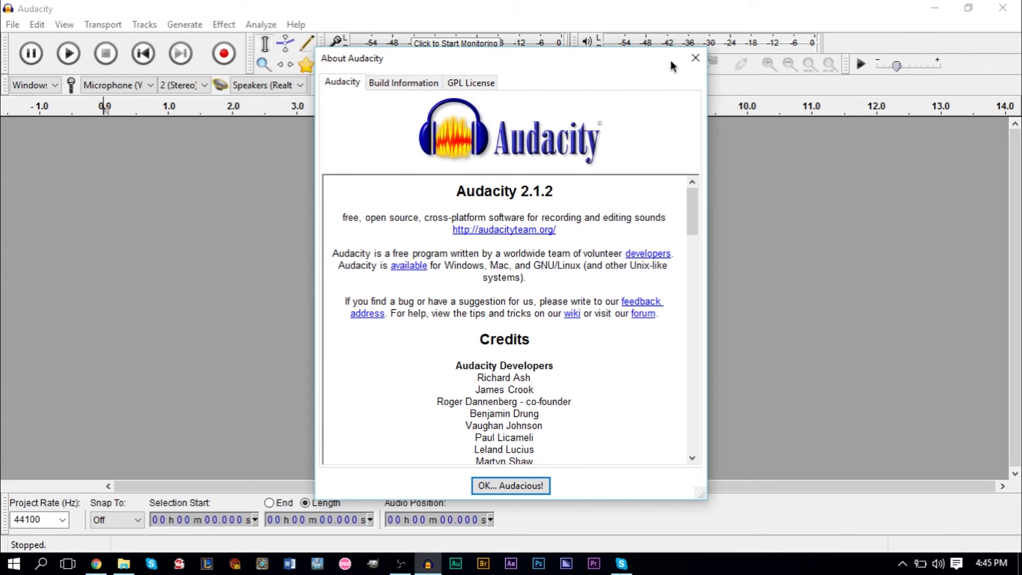
pyautogui.click(36, 25)
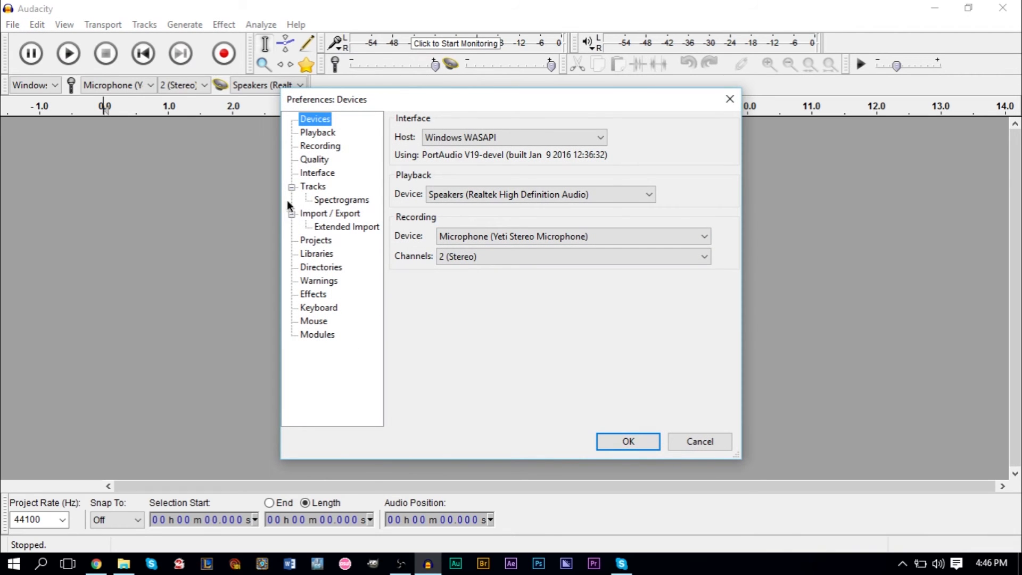
pyautogui.moveTo(730, 99)
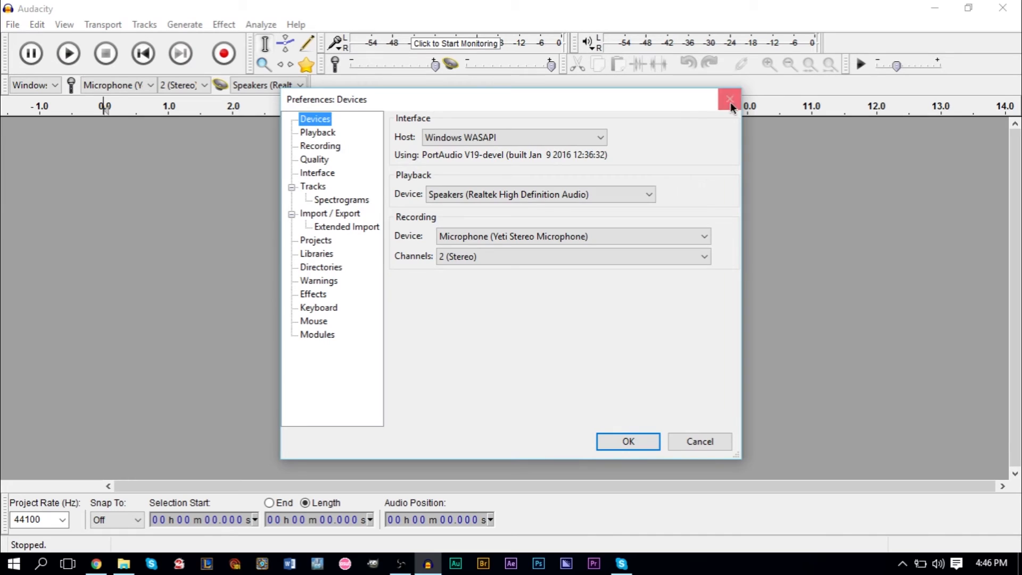
pyautogui.click(295, 24)
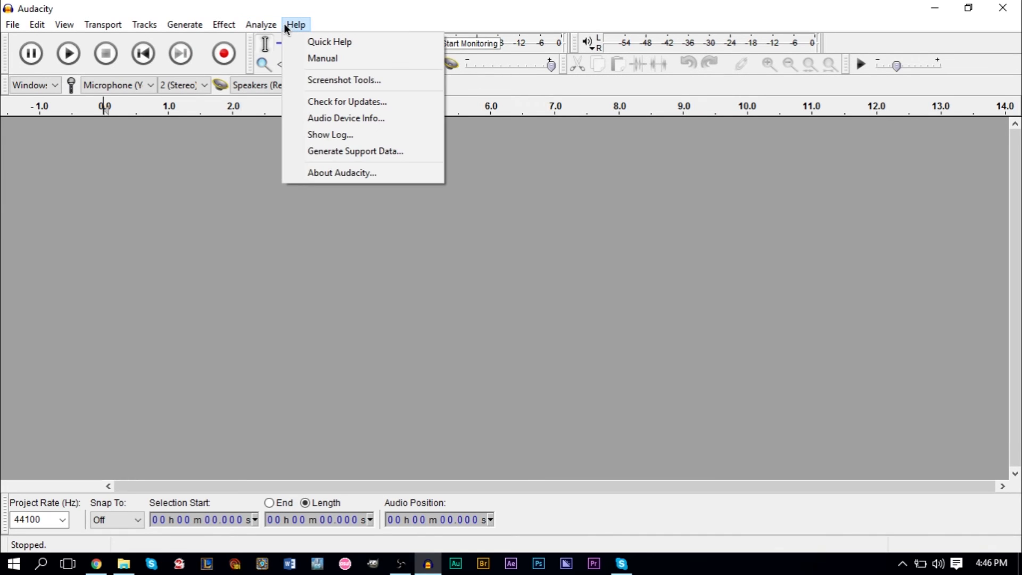
pyautogui.click(341, 172)
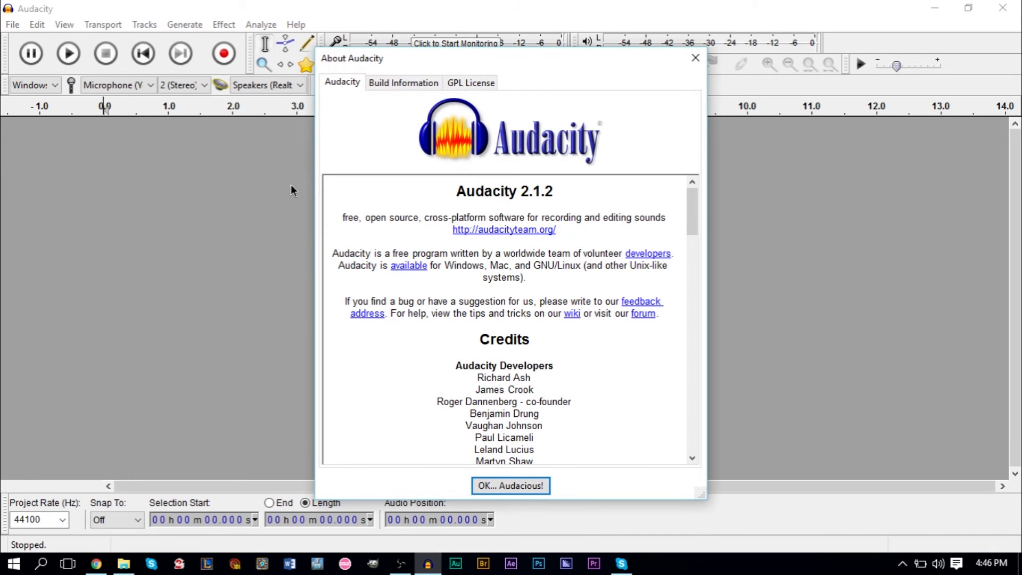
pyautogui.moveTo(398, 209)
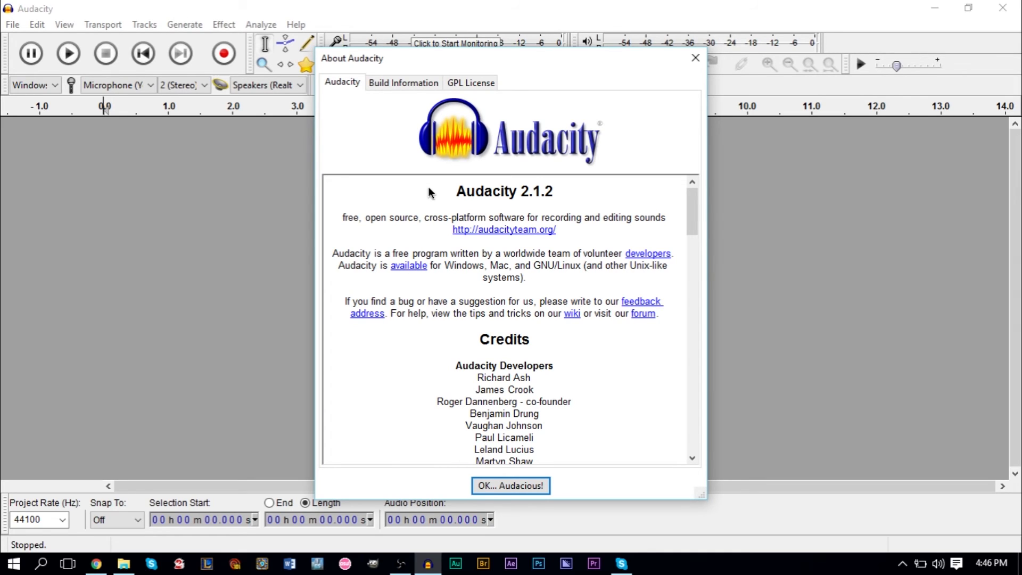
pyautogui.moveTo(579, 141)
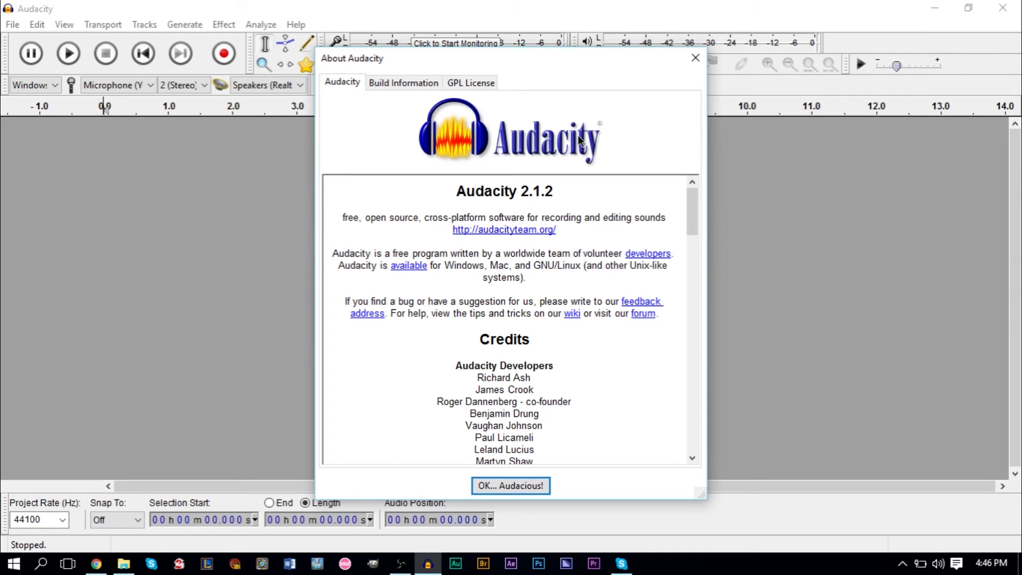
pyautogui.moveTo(680, 60)
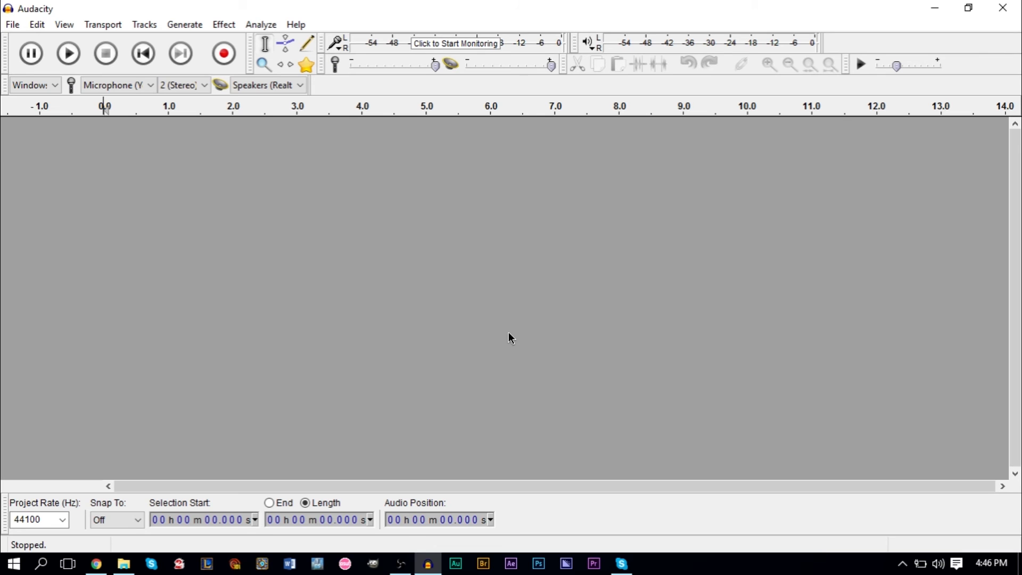
# Scroll to the KDE section of the themes page and open its ImageCache image.
pyautogui.click(95, 563)
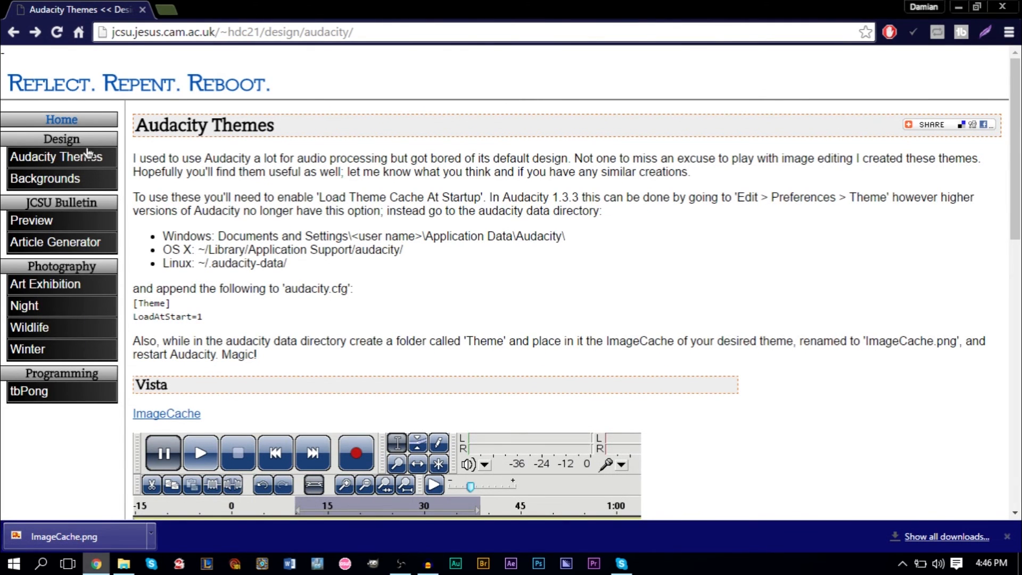
pyautogui.scroll(-3)
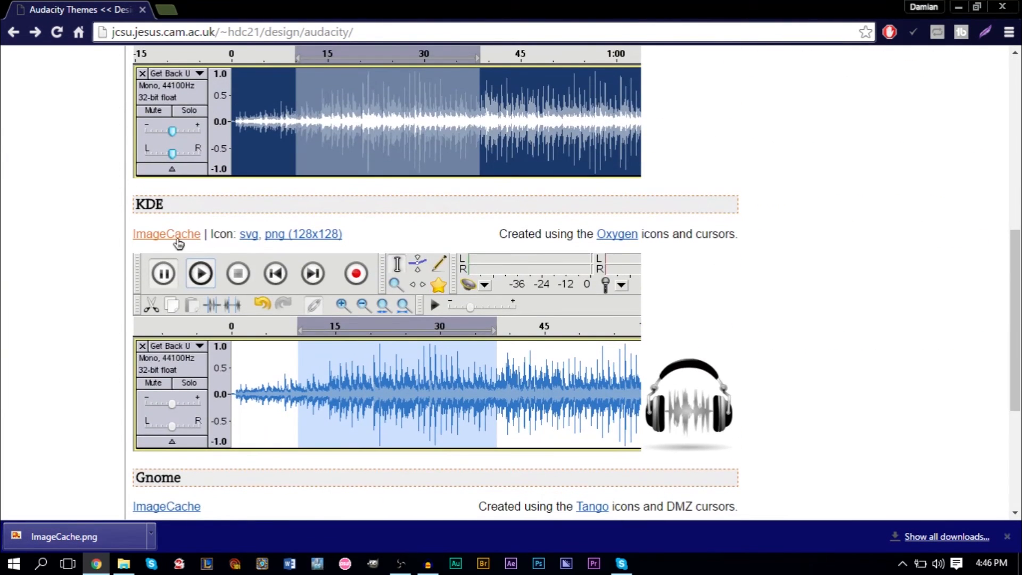
pyautogui.click(166, 233)
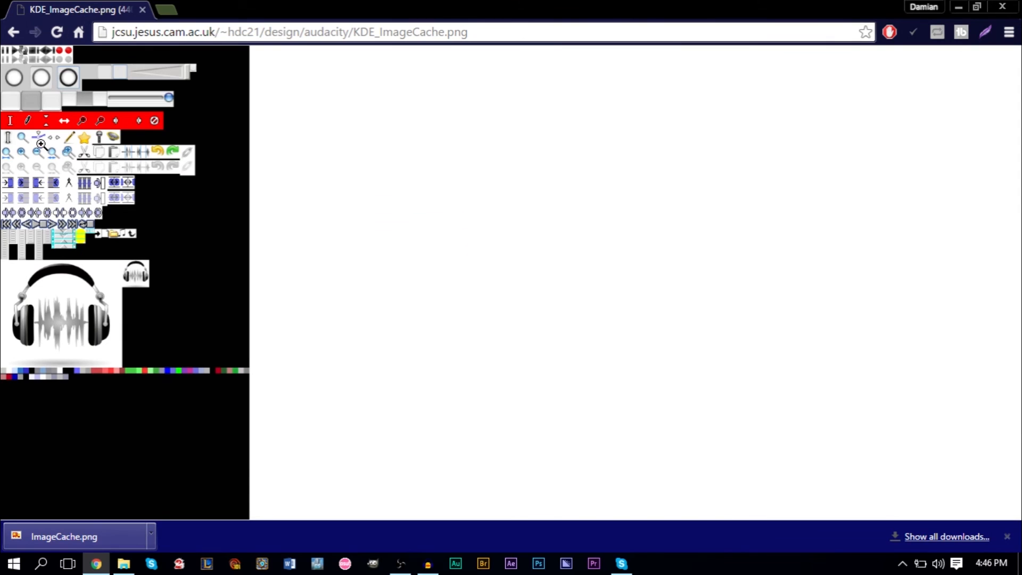
pyautogui.moveTo(25, 169)
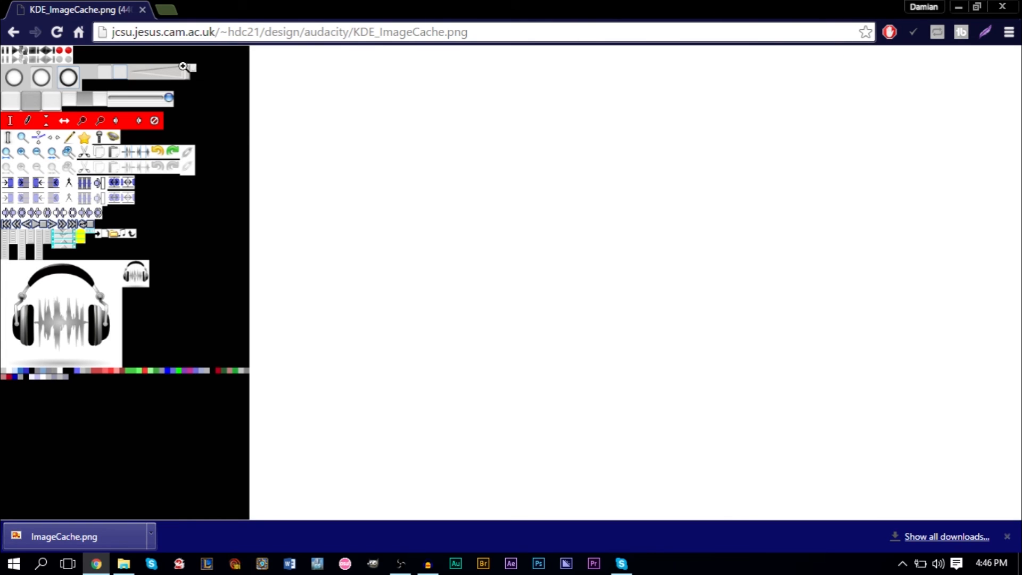
pyautogui.moveTo(153, 196)
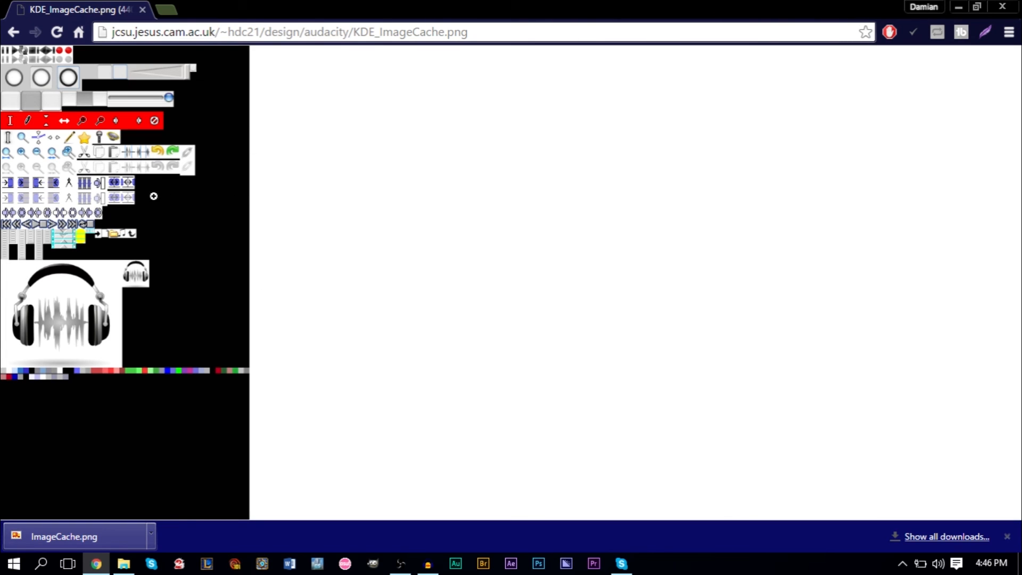